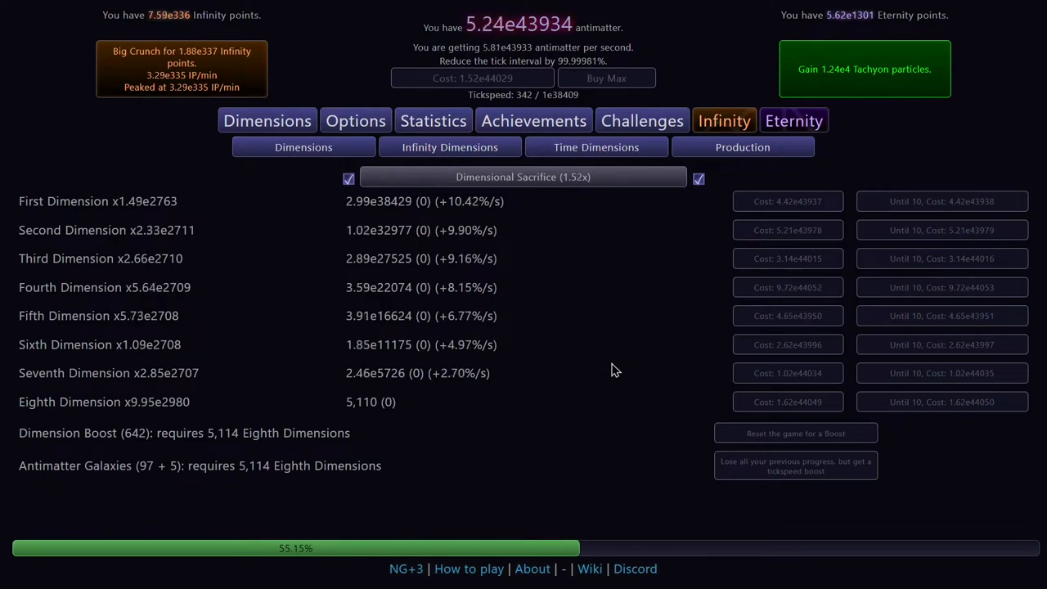
mouse_move(621, 372)
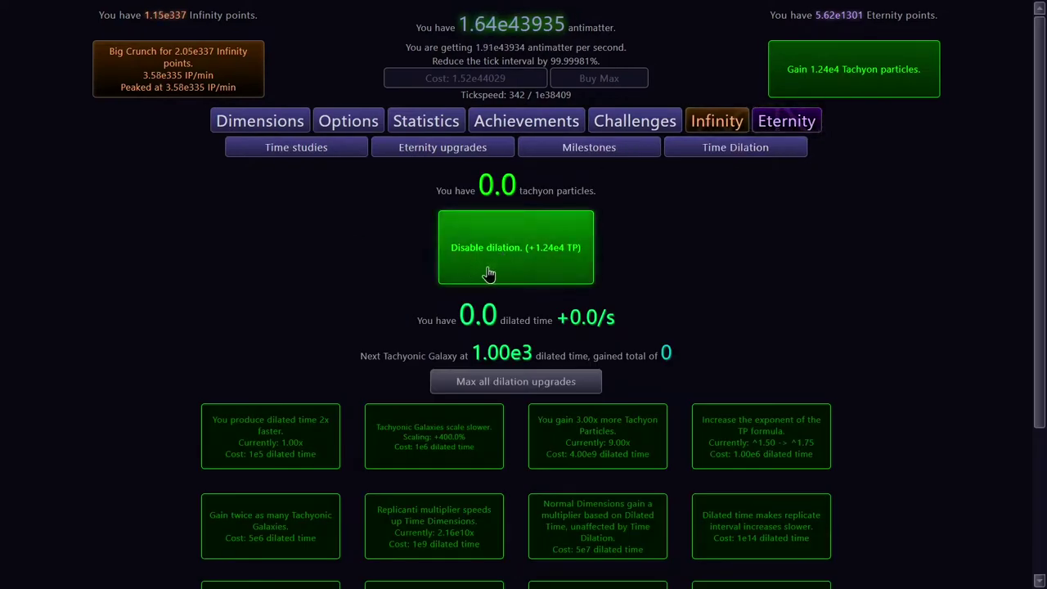
Disable dilation to collect 1.24e4 tachyon particles
click(515, 247)
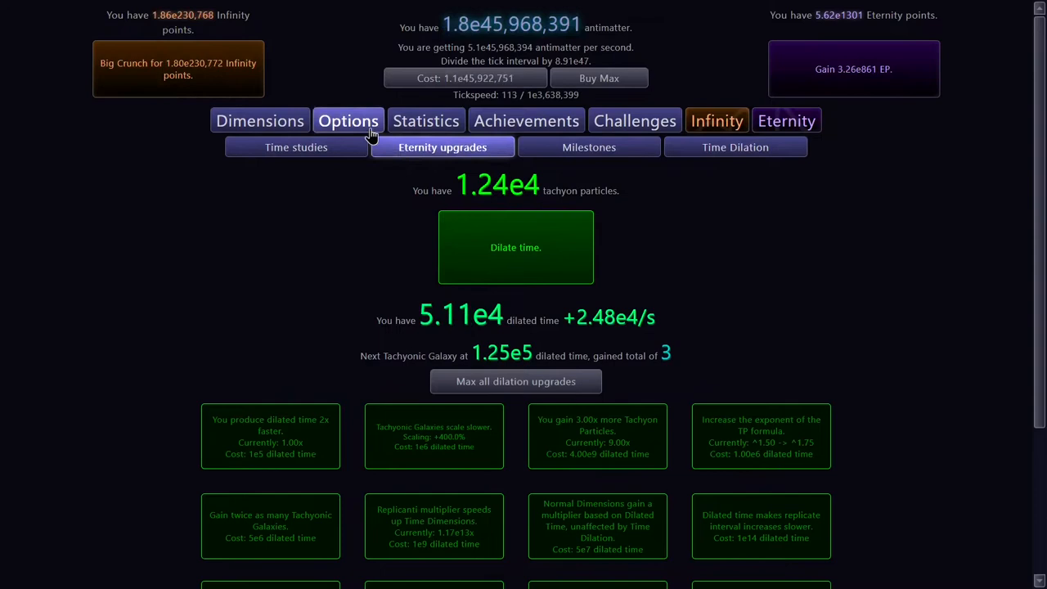
Switch the number notation to Default (Mixed scientific) in the display settings
click(348, 122)
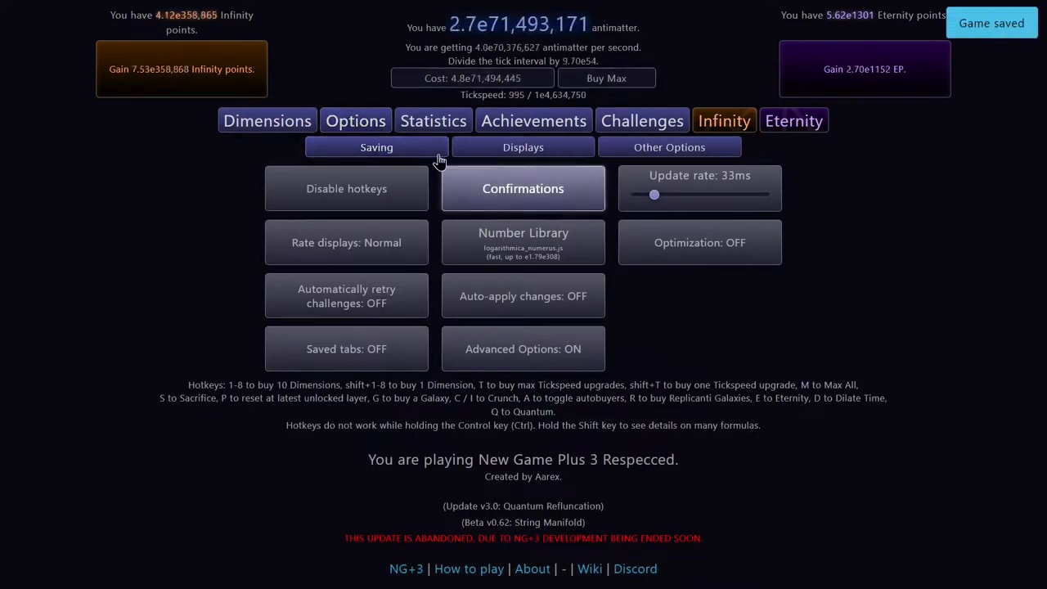
click(376, 147)
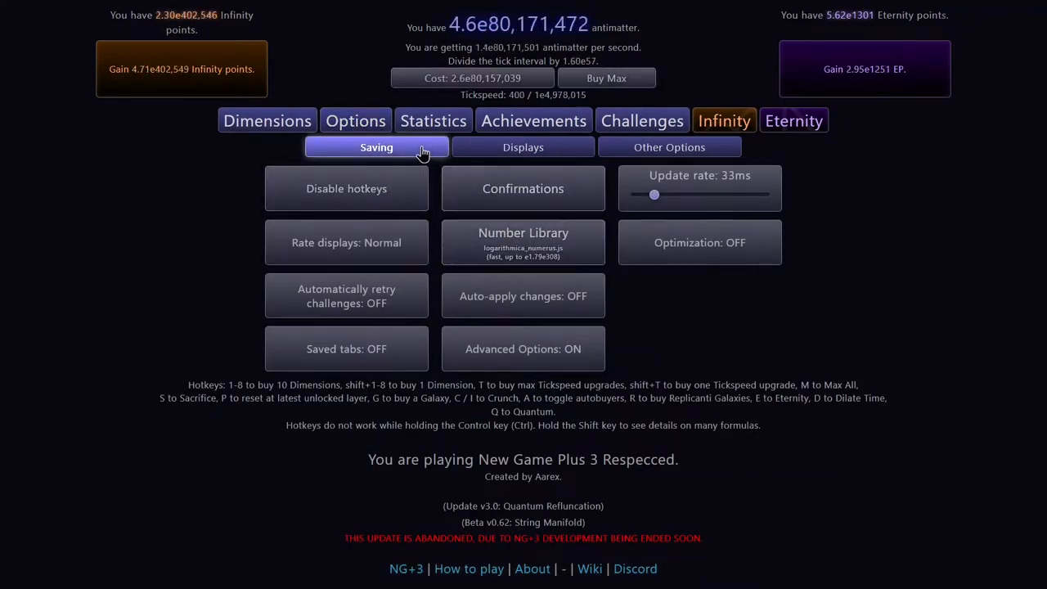
click(669, 148)
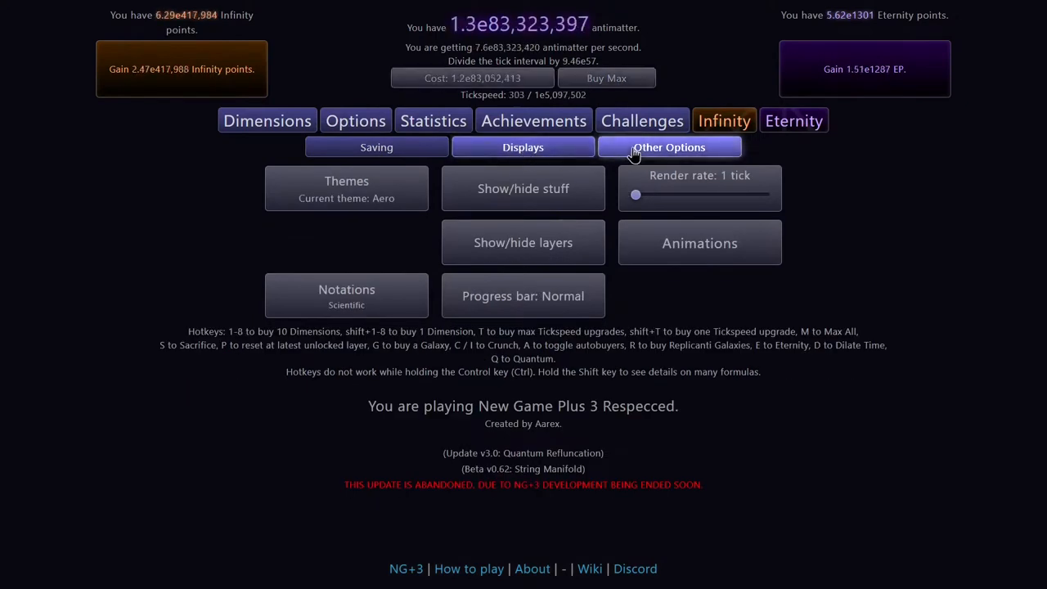
click(347, 294)
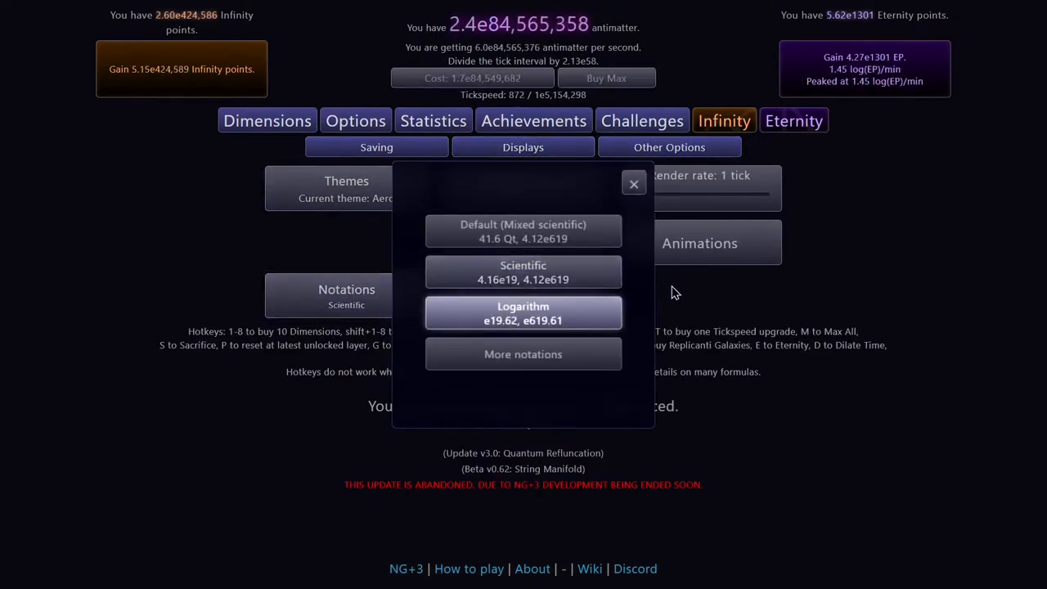
click(633, 184)
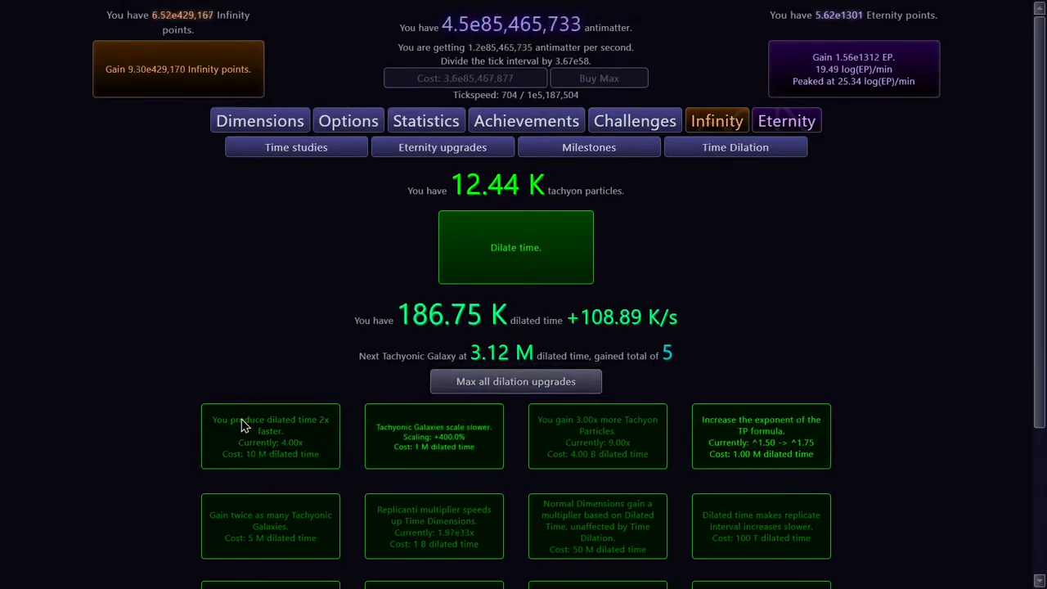
Buy the TP formula exponent upgrade, then view the Eternity upgrades
scroll(down, 3)
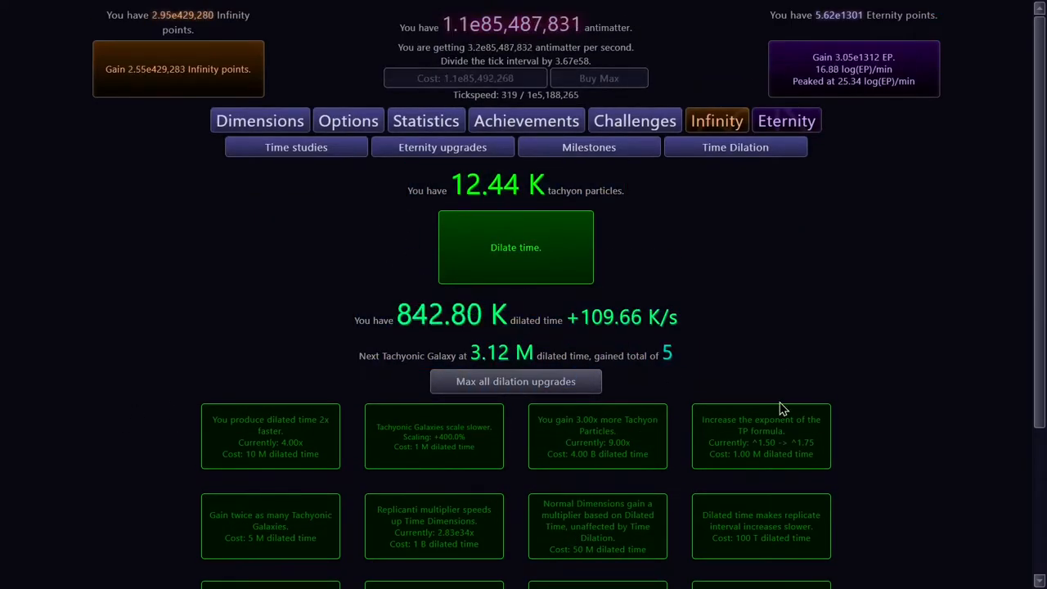
click(760, 435)
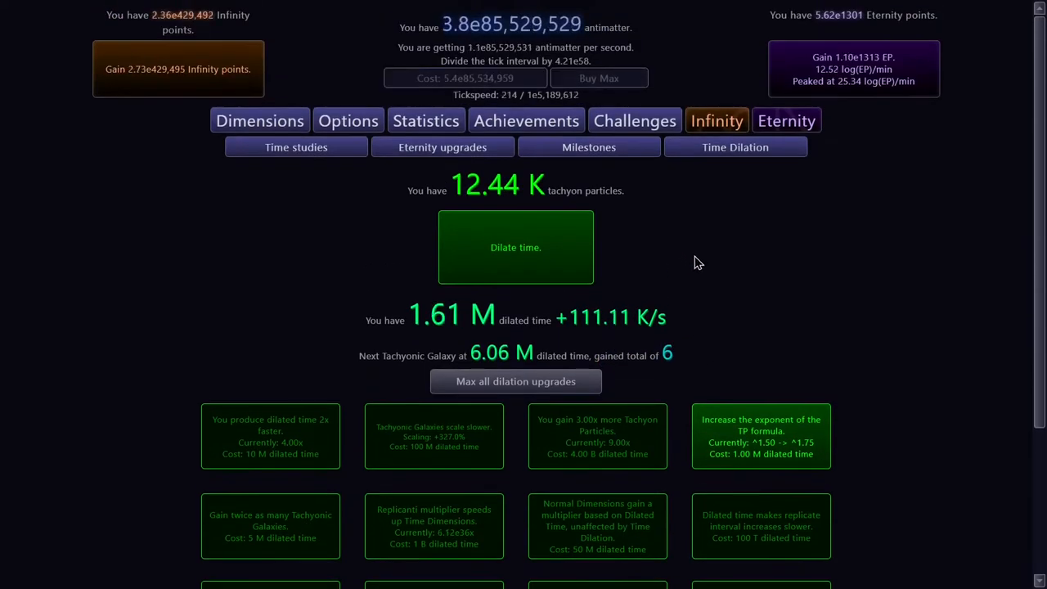
click(450, 147)
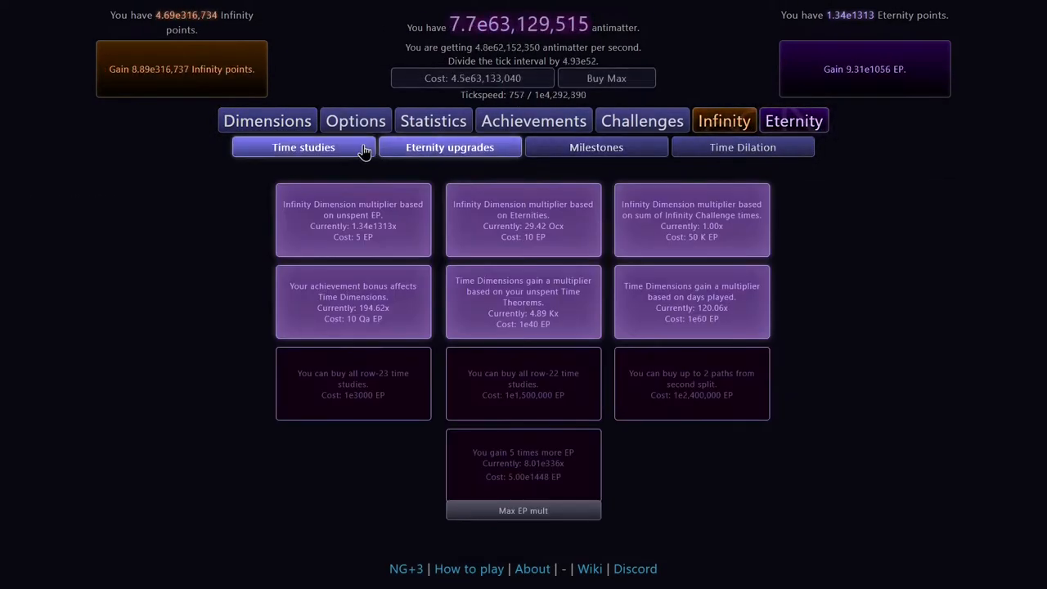
Scroll through the time study tree and return to Time Dilation
click(303, 147)
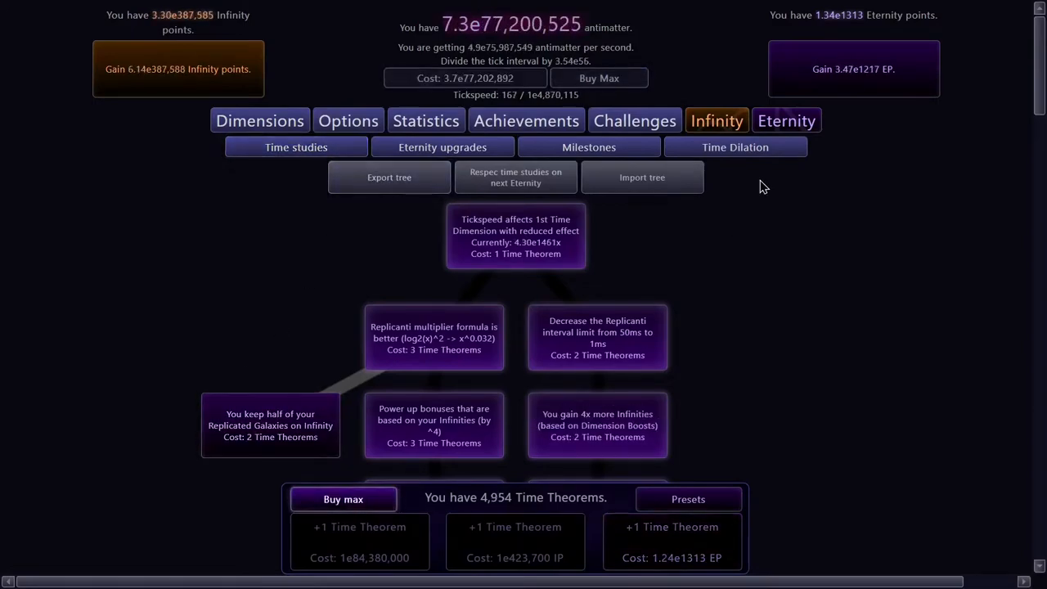
scroll(down, 3)
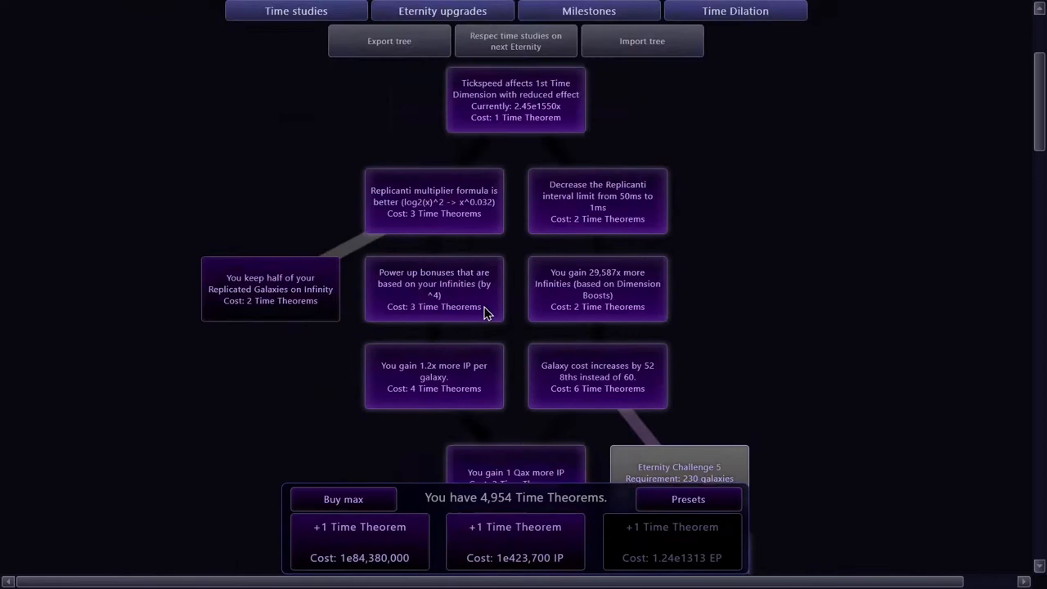
click(734, 147)
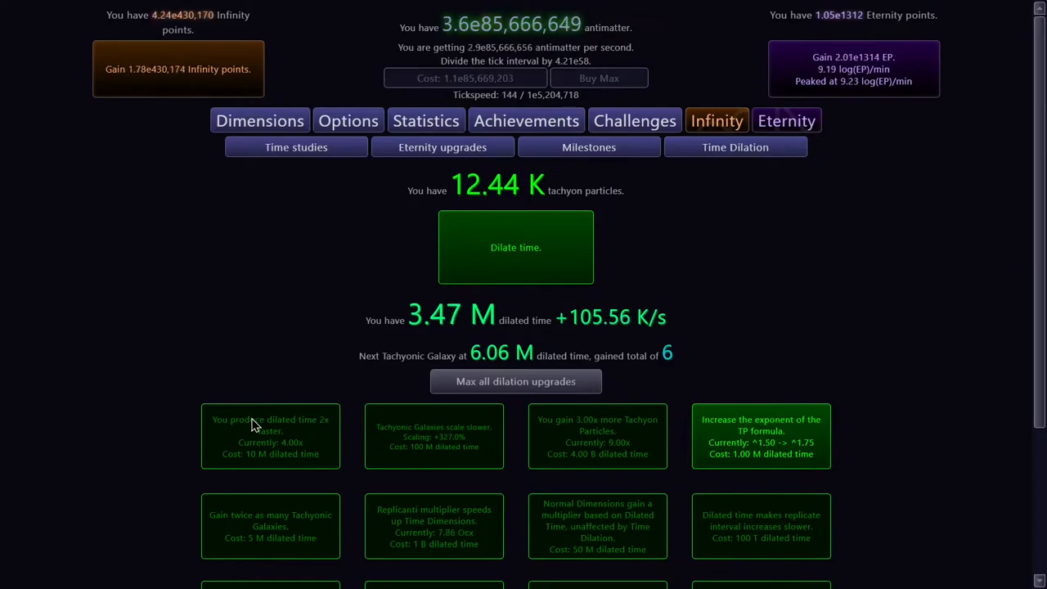
Start a new dilated run and switch to the Dimensions view
scroll(down, 3)
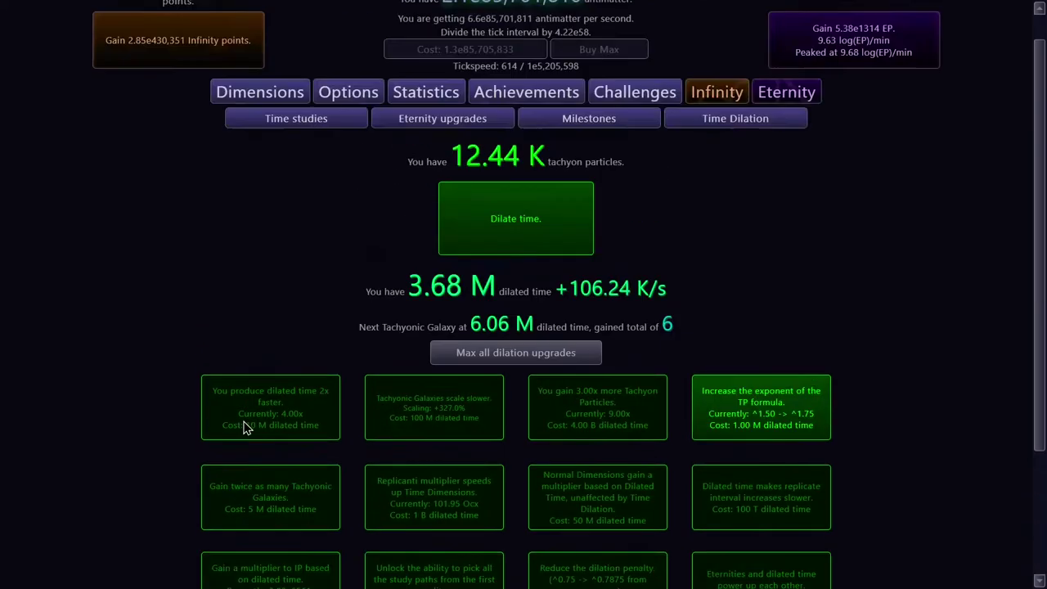
scroll(down, 3)
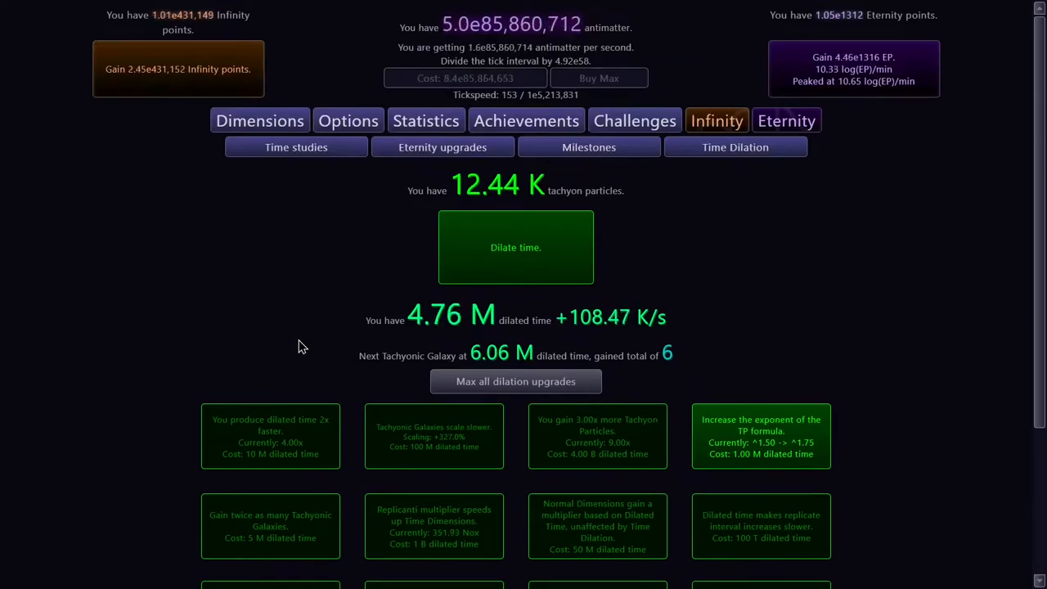
scroll(down, 3)
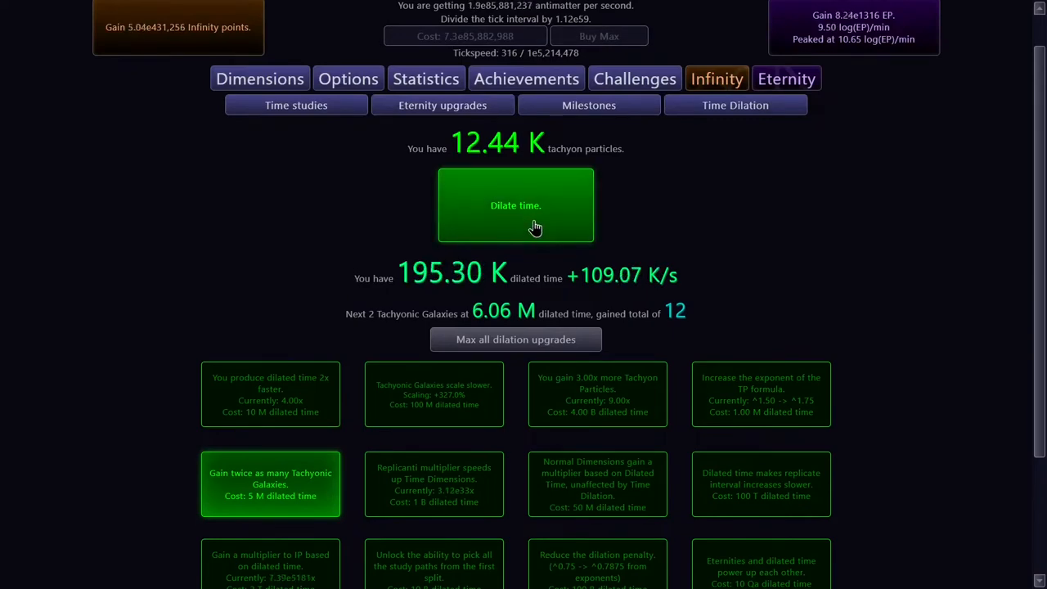
click(516, 206)
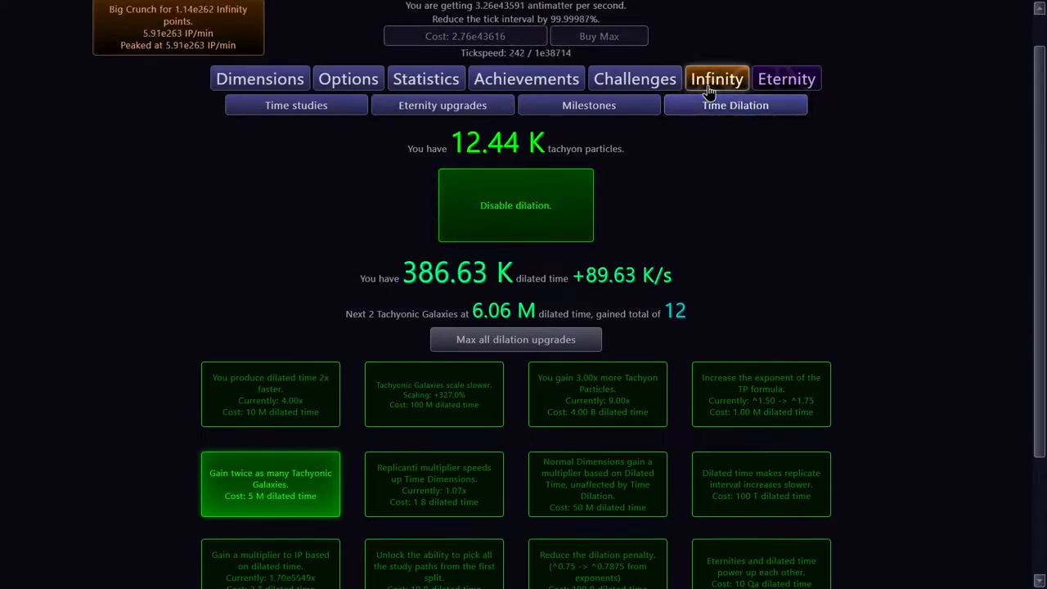
click(785, 121)
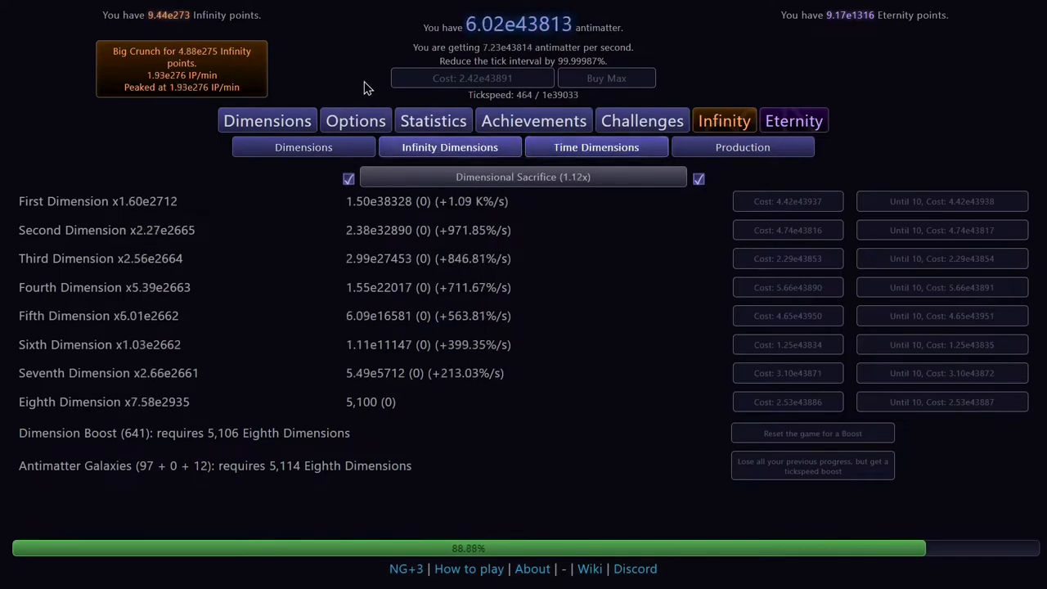
Return to Time Dilation and end the current dilated run
click(793, 121)
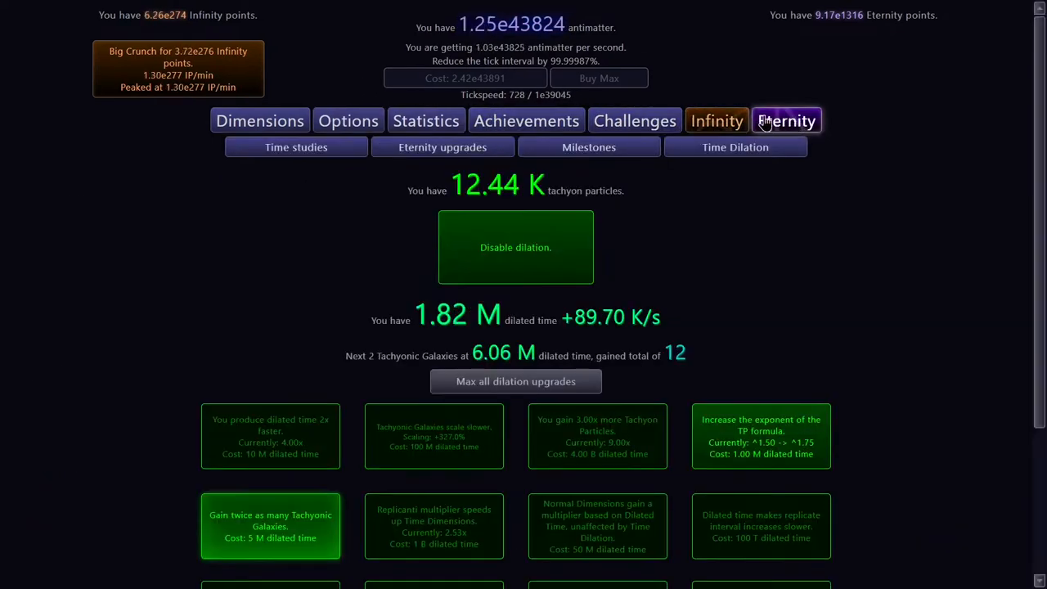
scroll(down, 3)
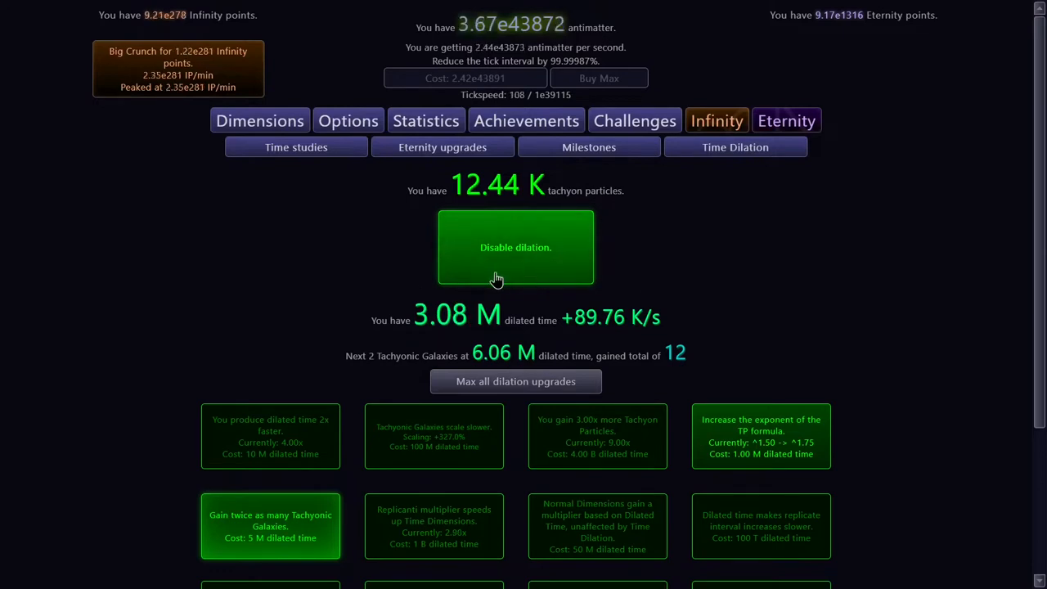
click(516, 247)
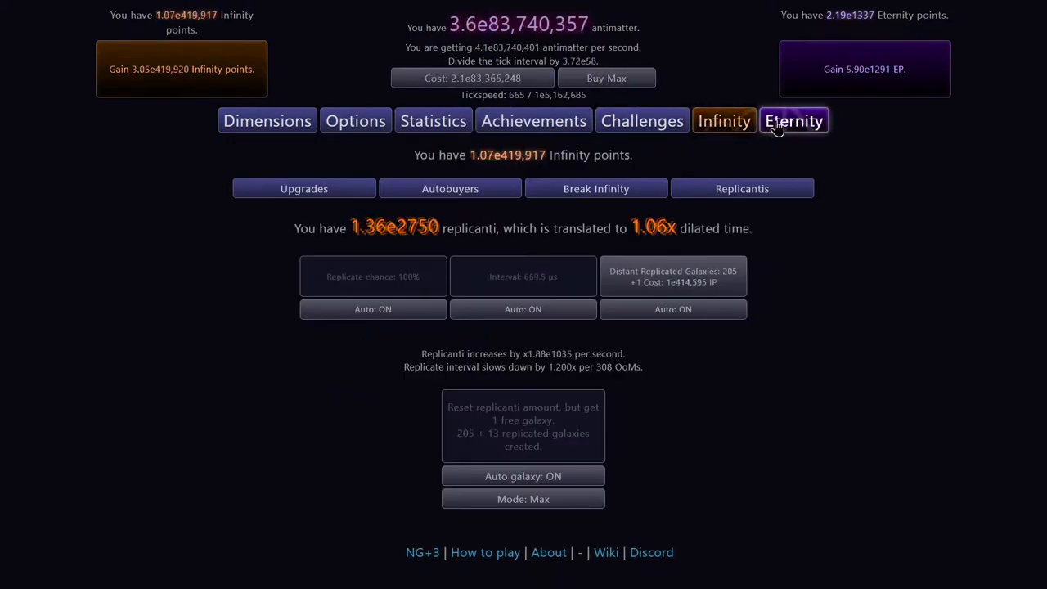
Navigate from the replicanti screen back to Eternity > Time Dilation
click(793, 121)
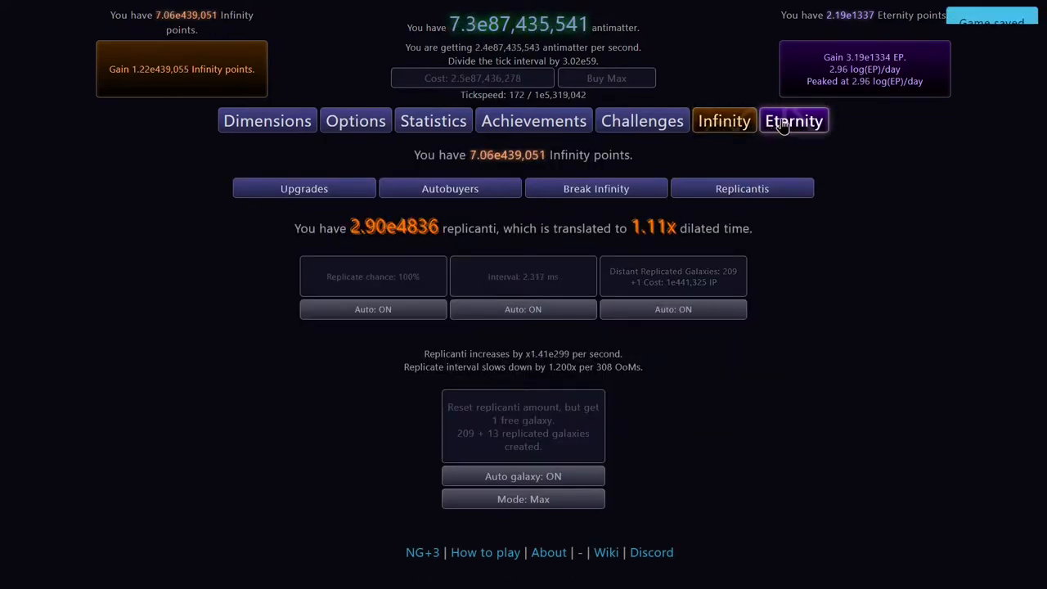
click(794, 121)
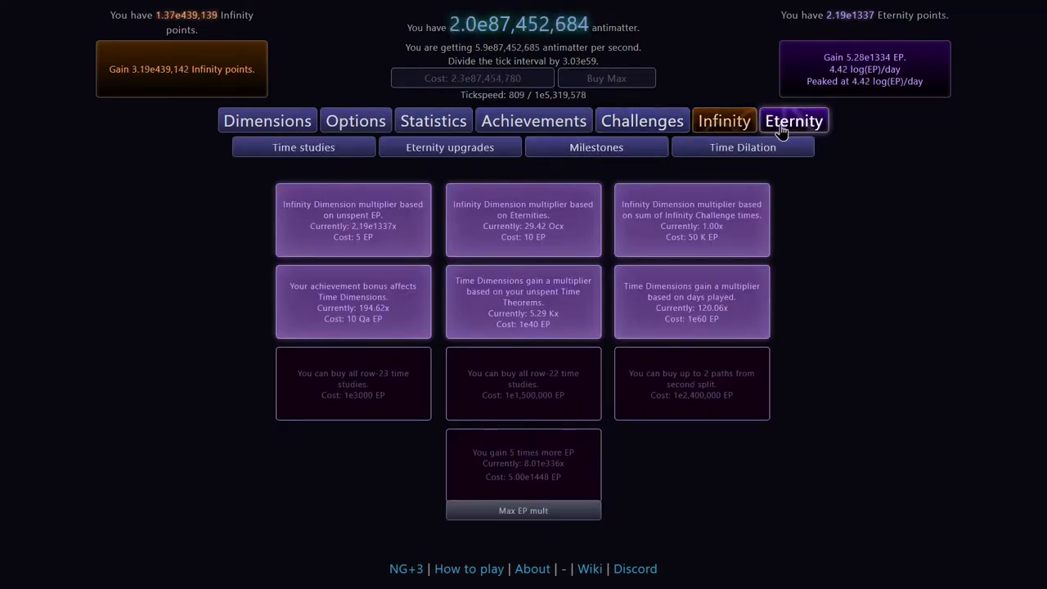
click(737, 147)
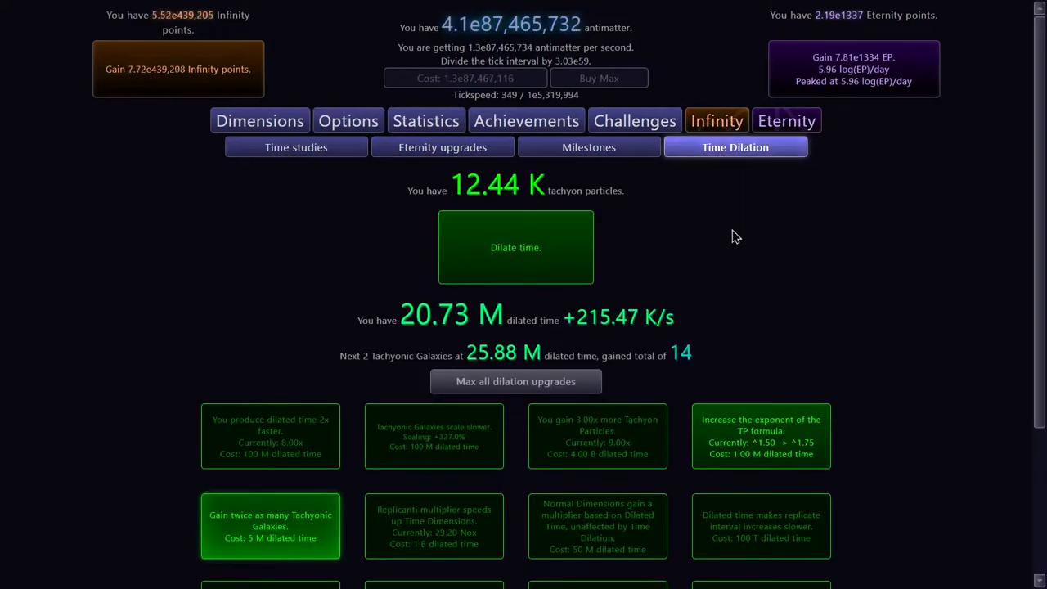
Buy the Normal Dimensions multiplier based on dilated time
scroll(down, 3)
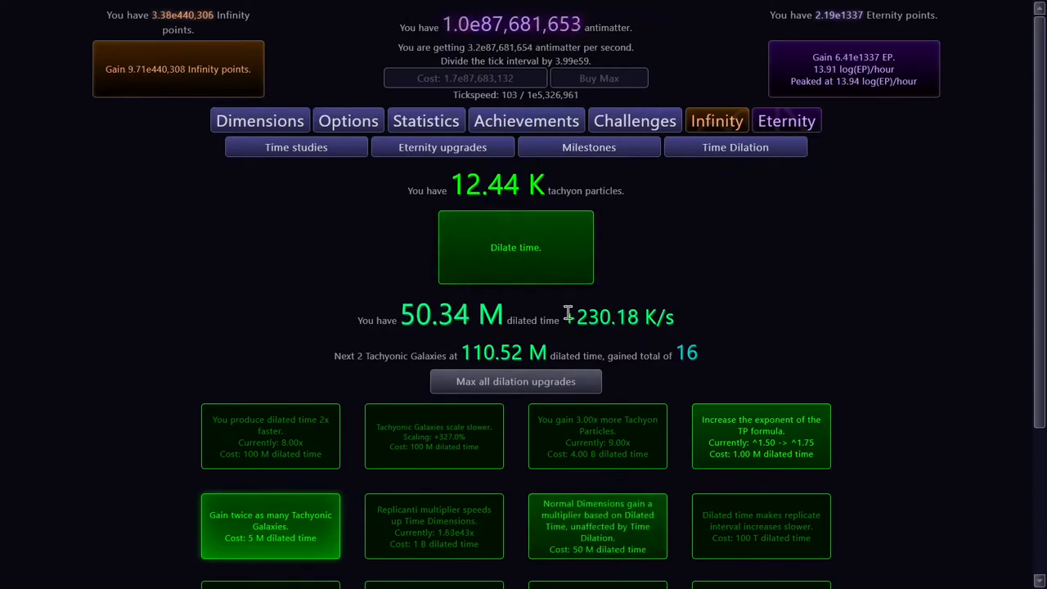
click(515, 247)
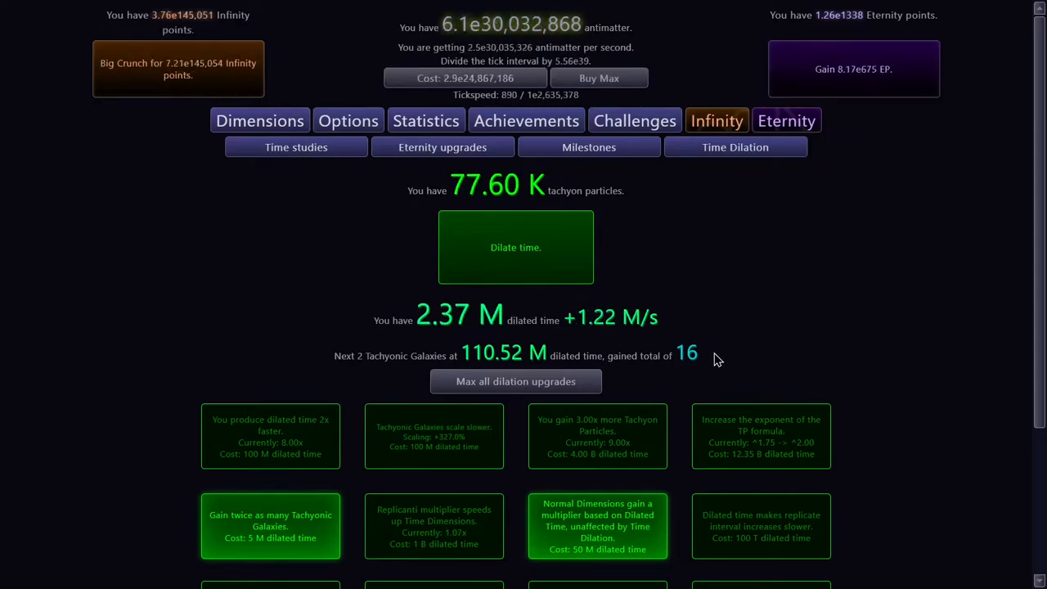
scroll(down, 3)
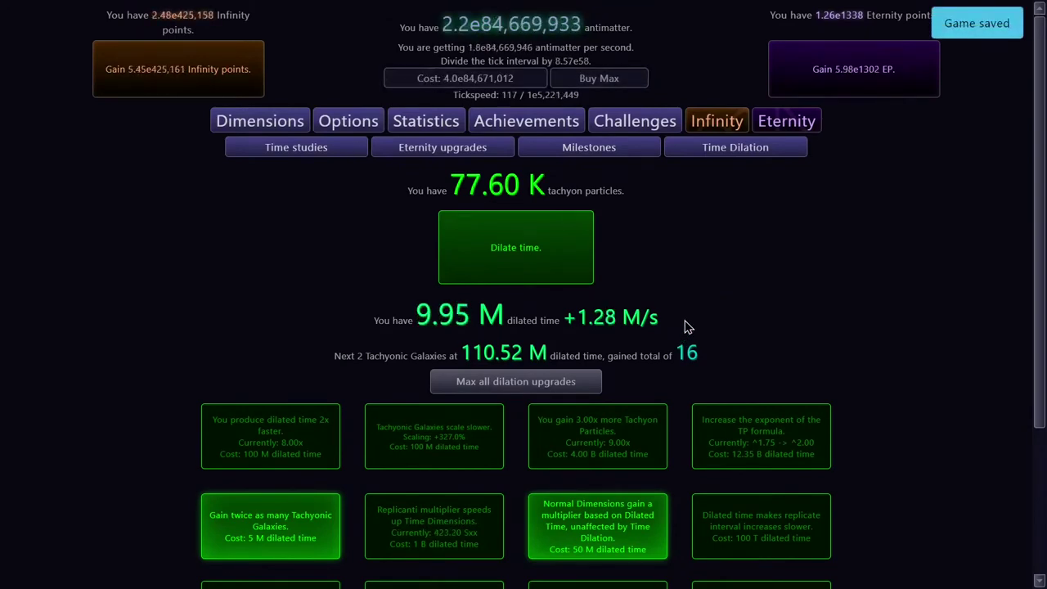
mouse_move(750, 226)
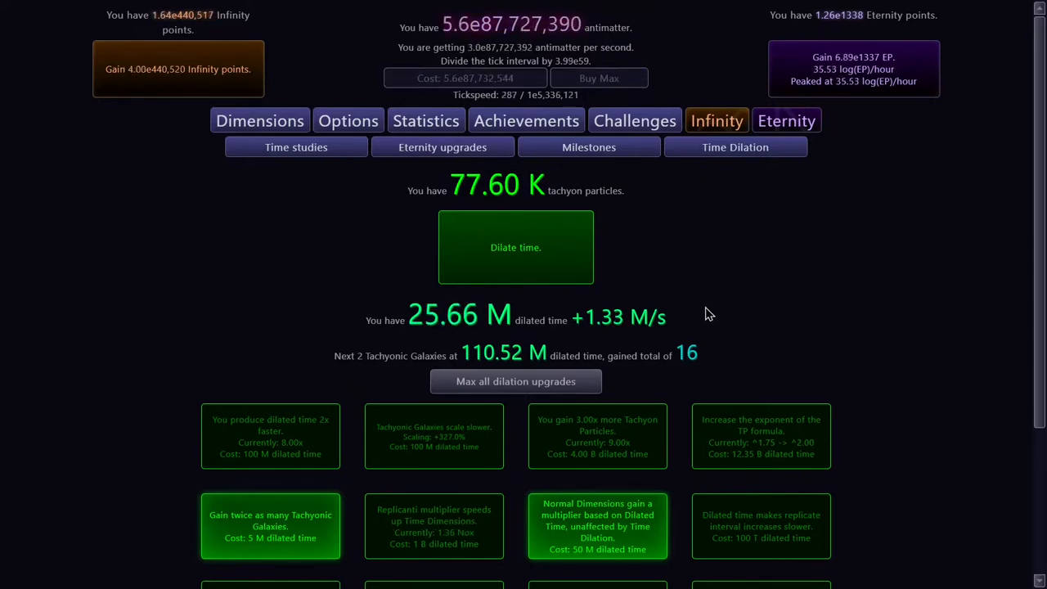
scroll(down, 3)
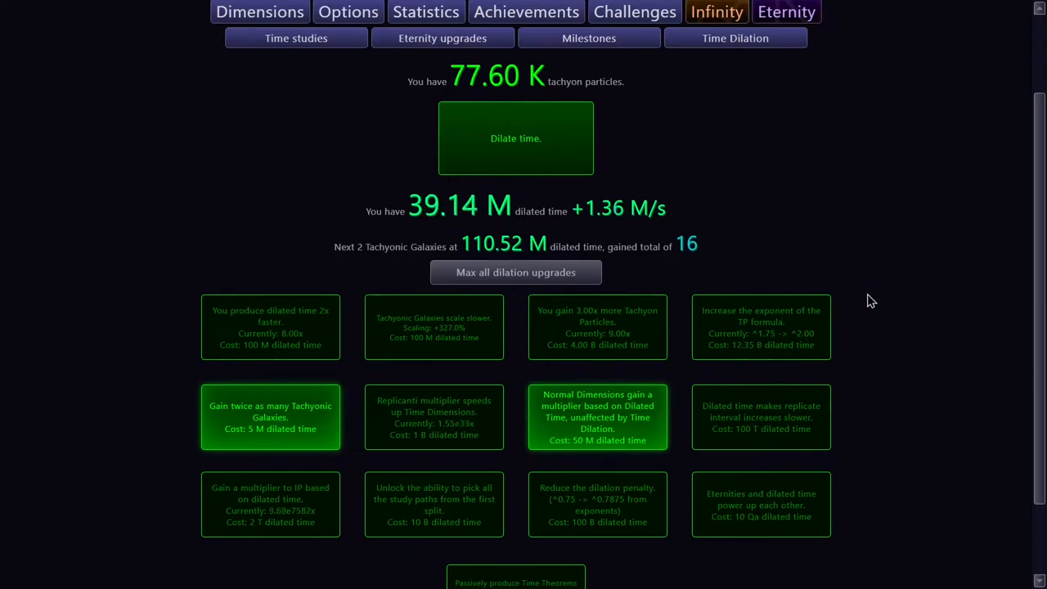
scroll(down, 3)
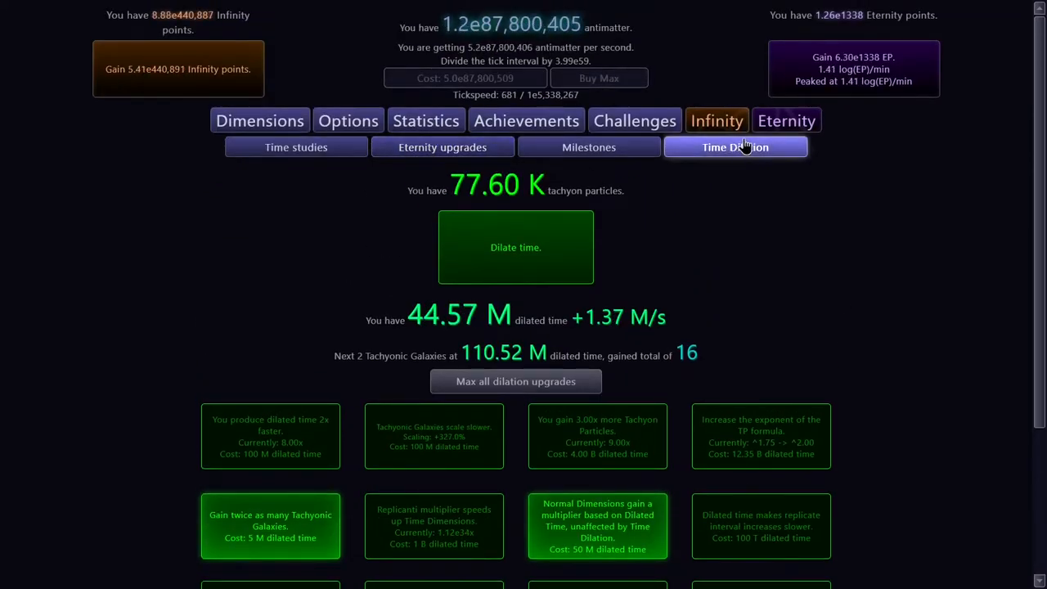
click(442, 148)
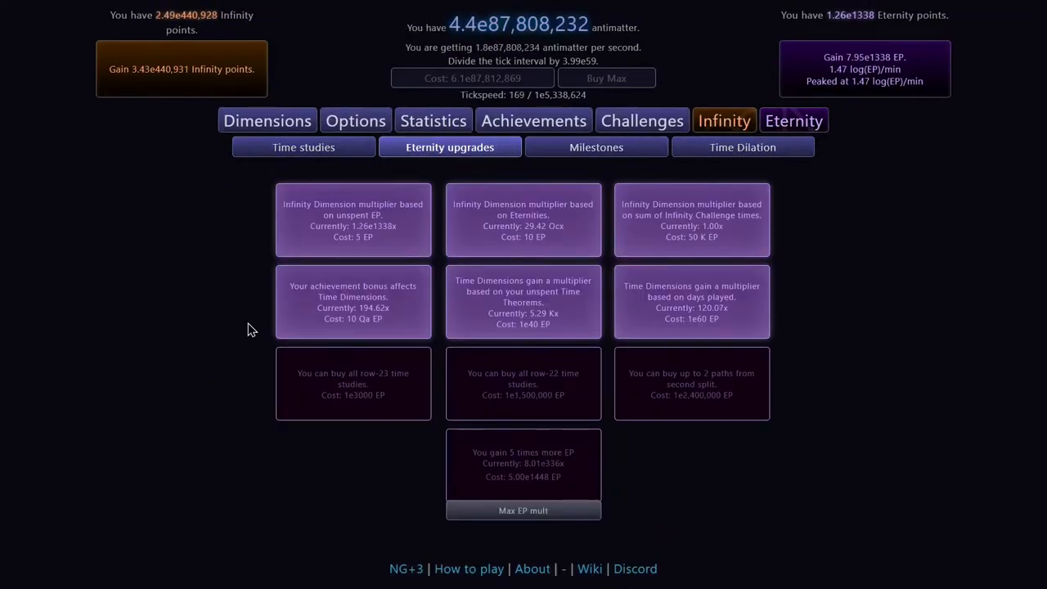
Scroll the time study tree to the Unlock time dilation study, then return to Time Dilation
click(302, 148)
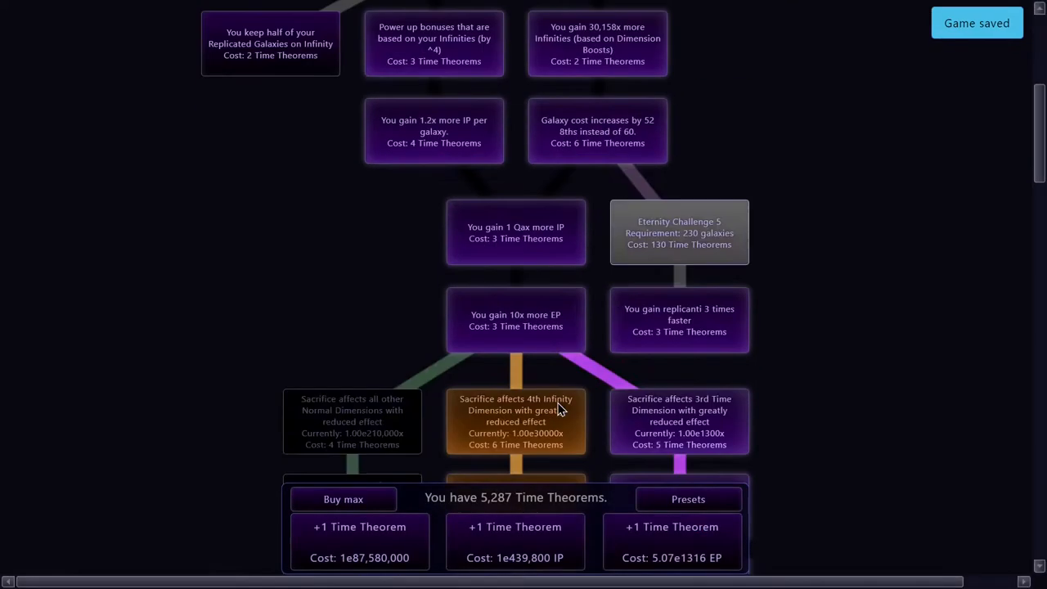
scroll(down, 3)
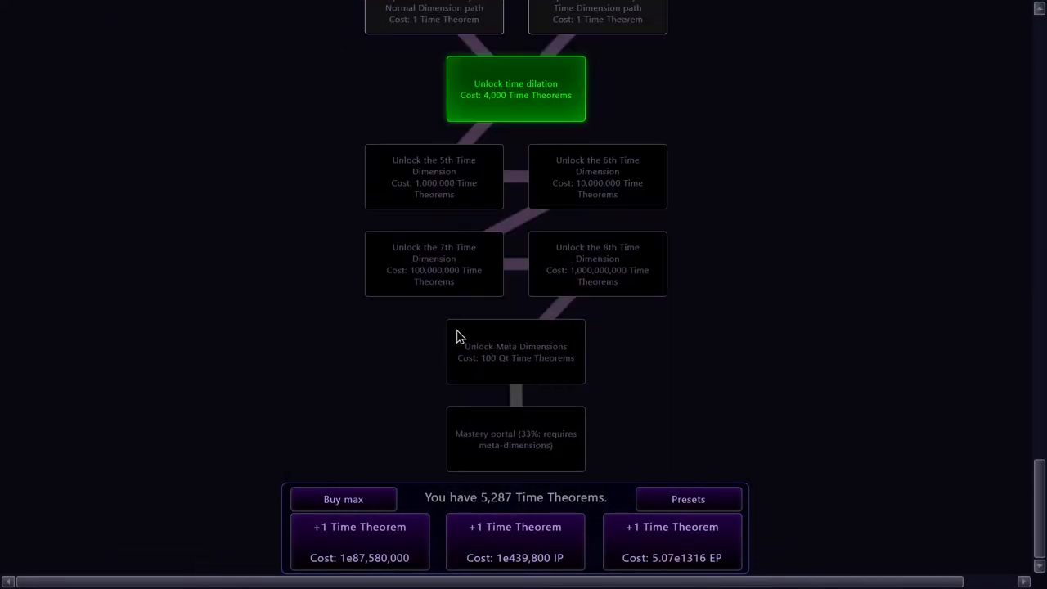
mouse_move(276, 540)
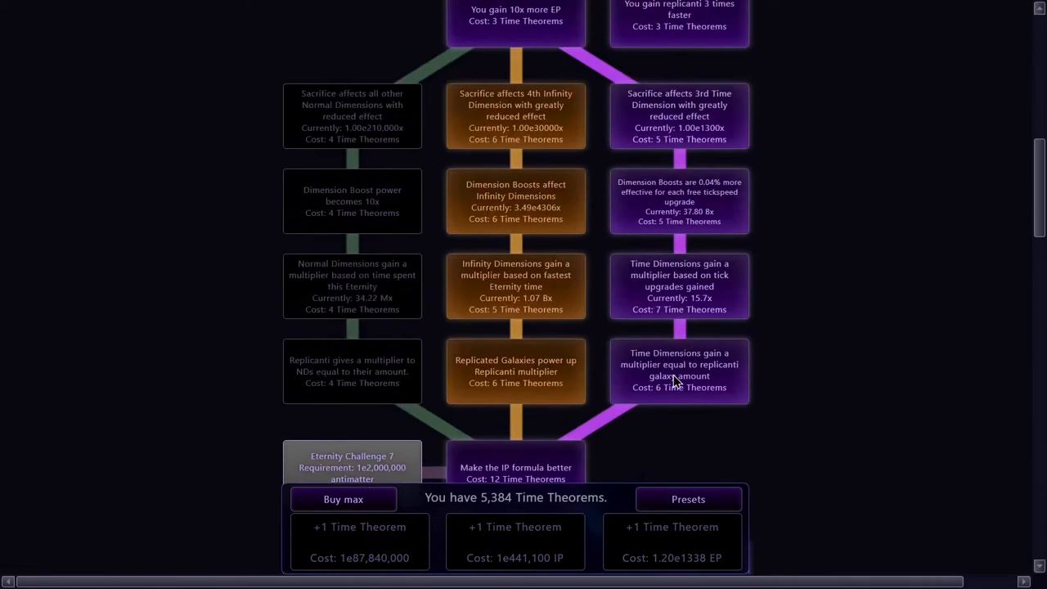
click(737, 147)
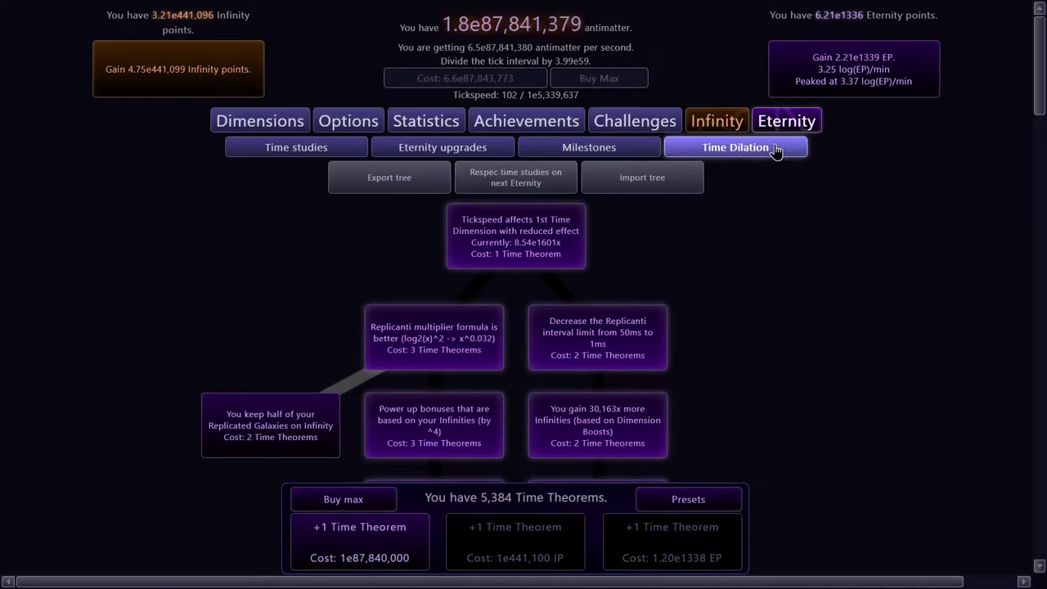
click(734, 147)
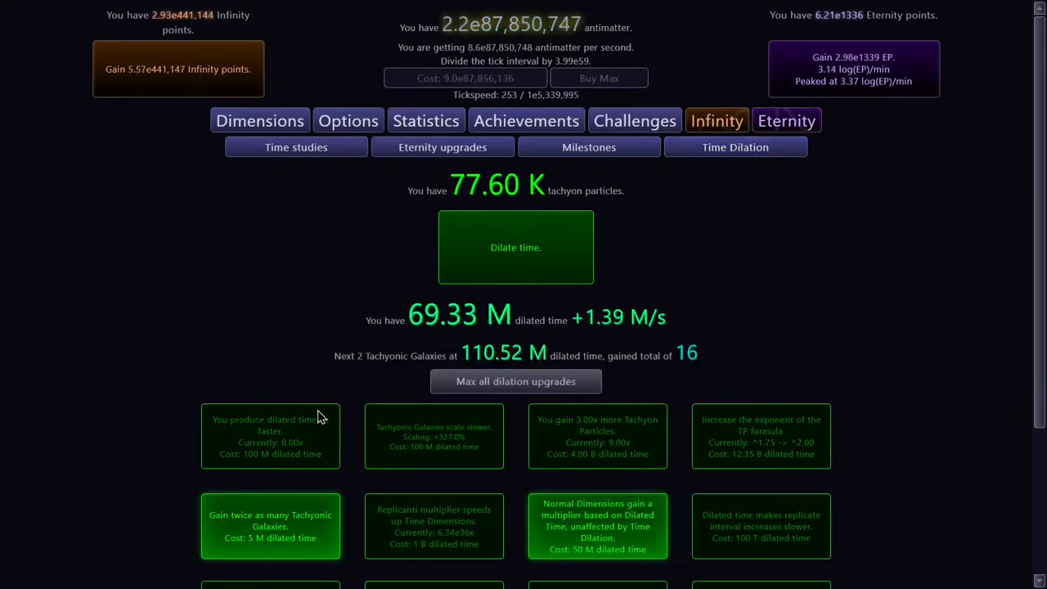
Scroll the Time Dilation page to the 2x dilated time and slower galaxy scaling upgrades
scroll(down, 3)
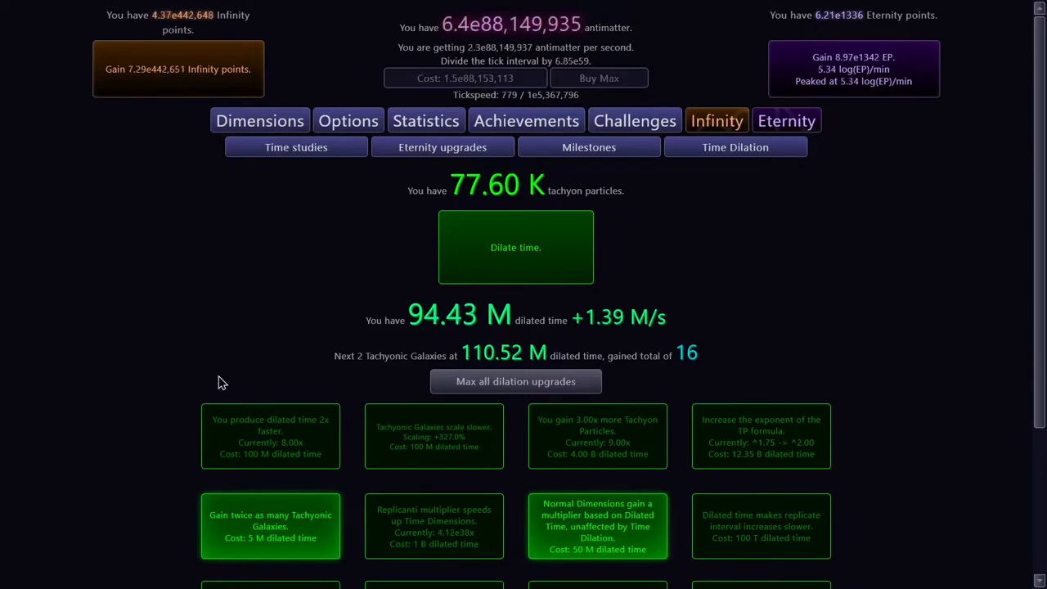
mouse_move(810, 243)
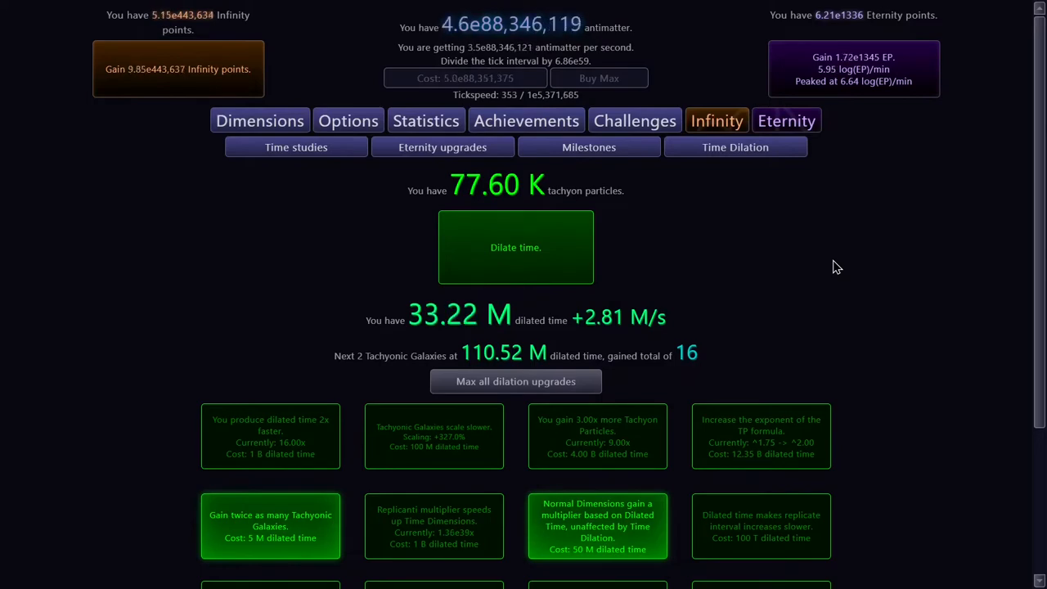
scroll(down, 3)
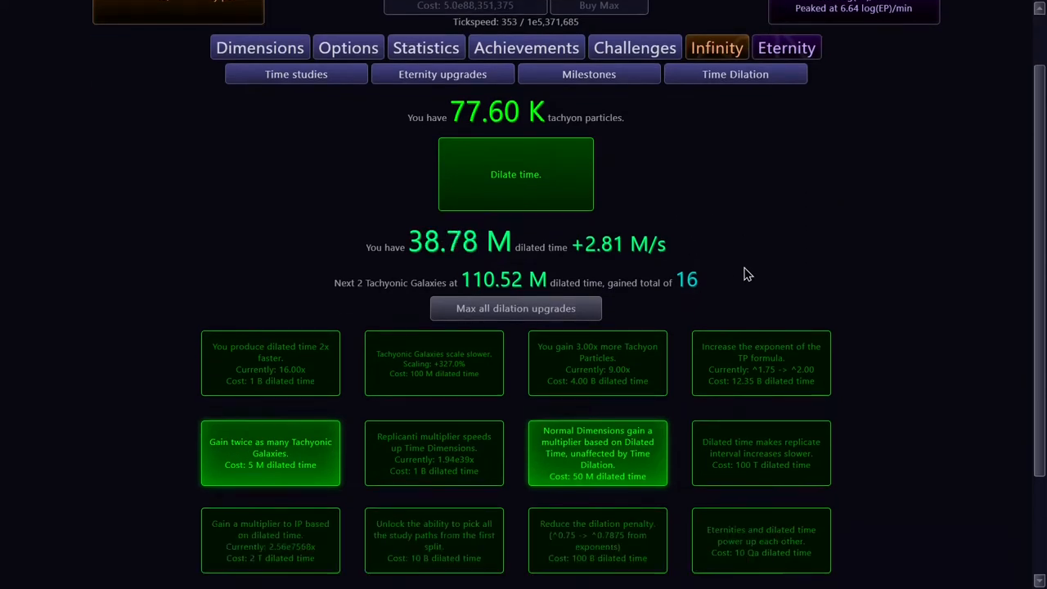
scroll(down, 3)
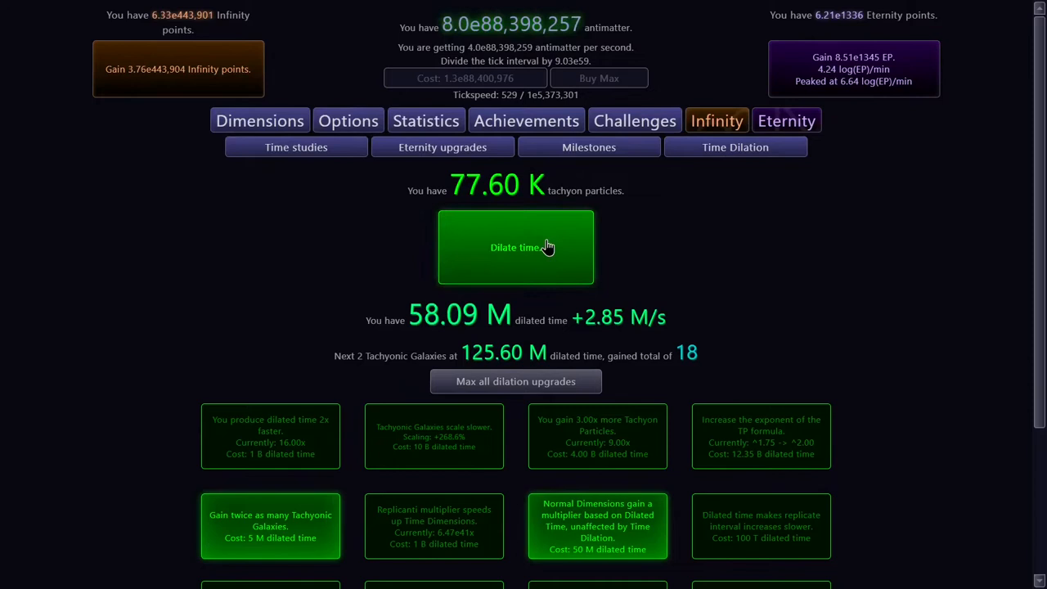
Run a dilated Eternity and end it, raising tachyon particles to 98.44 K with 22 Tachyonic Galaxies
click(515, 247)
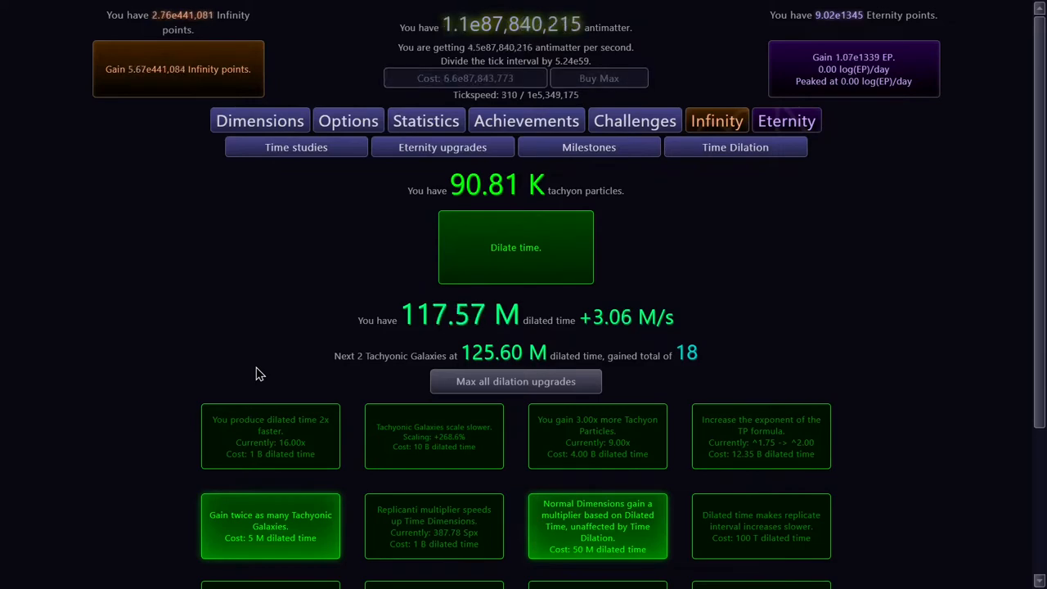
scroll(down, 3)
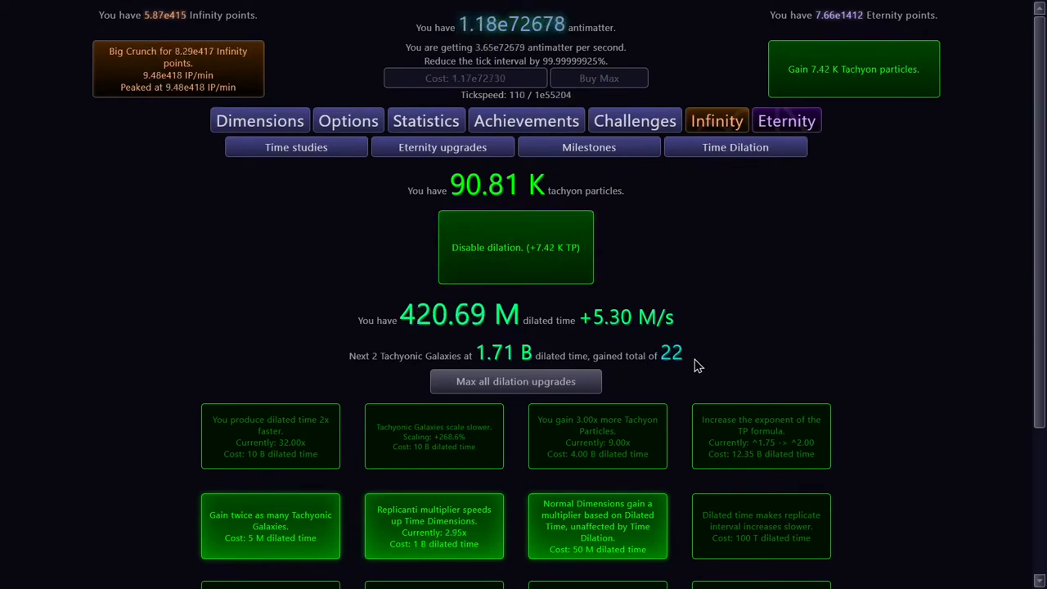
mouse_move(566, 259)
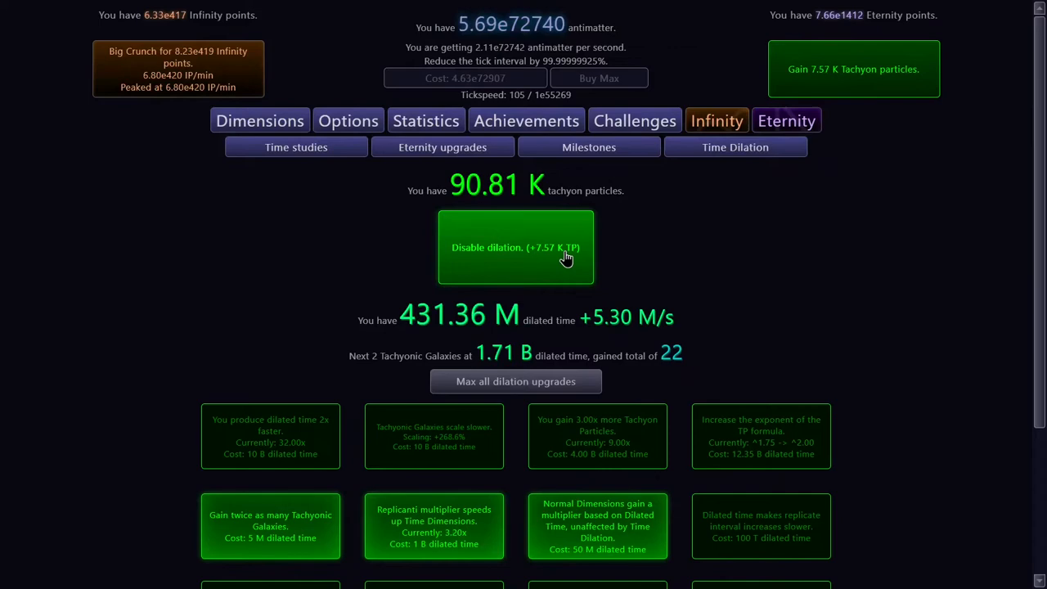
click(516, 247)
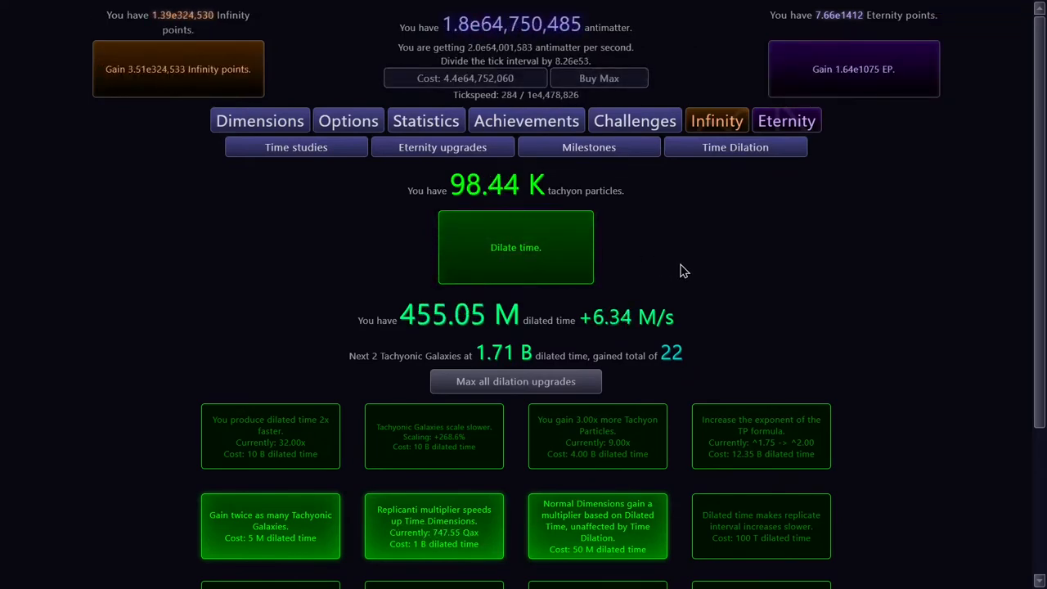
Scroll down the Time Dilation page after collecting 98.44 K tachyon particles
scroll(down, 3)
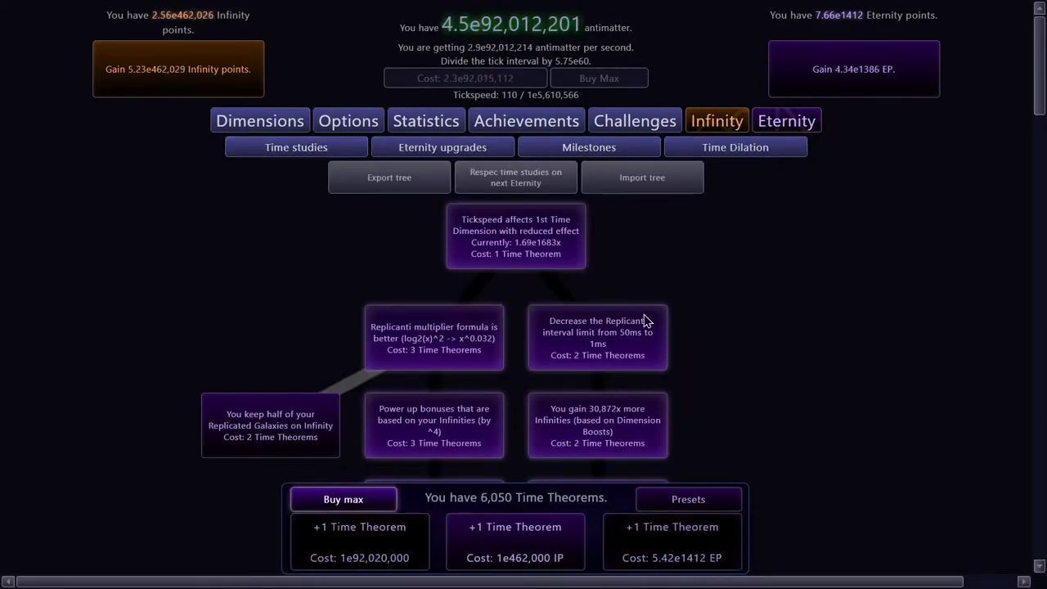
Check Eternity upgrades, then return to Time Dilation showing 298.00 K tachyons and 26 galaxies
click(448, 147)
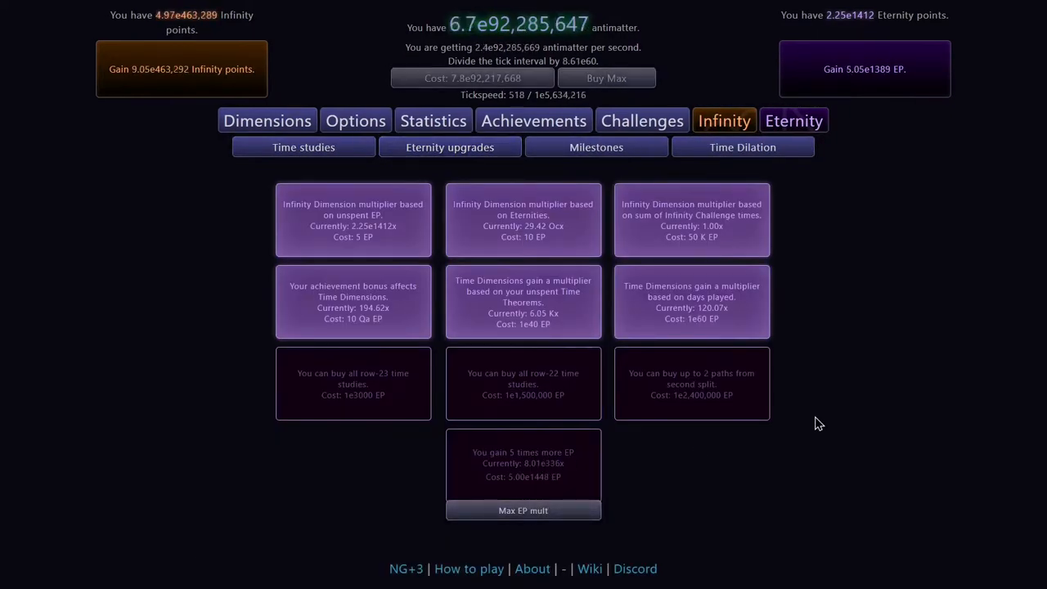
click(735, 147)
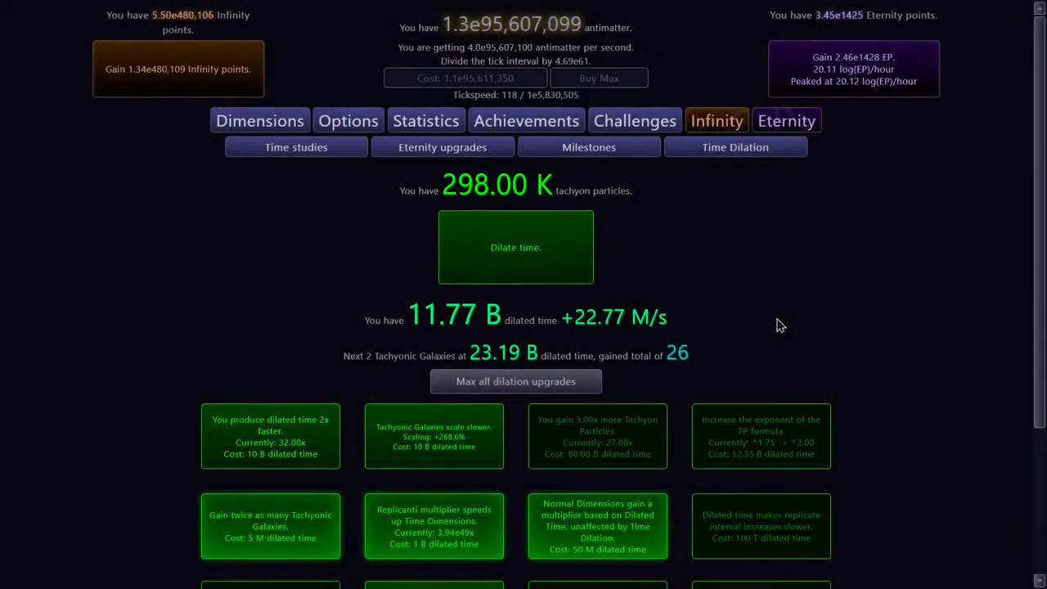
mouse_move(749, 327)
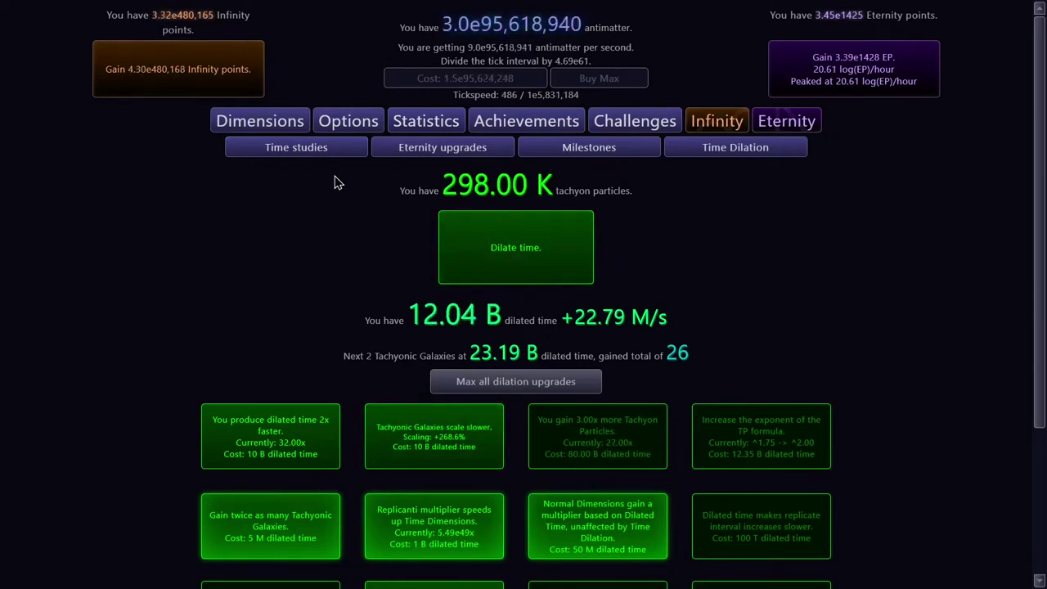
Buy another Fourth Time Dimension and return to the Time Dilation page
click(260, 121)
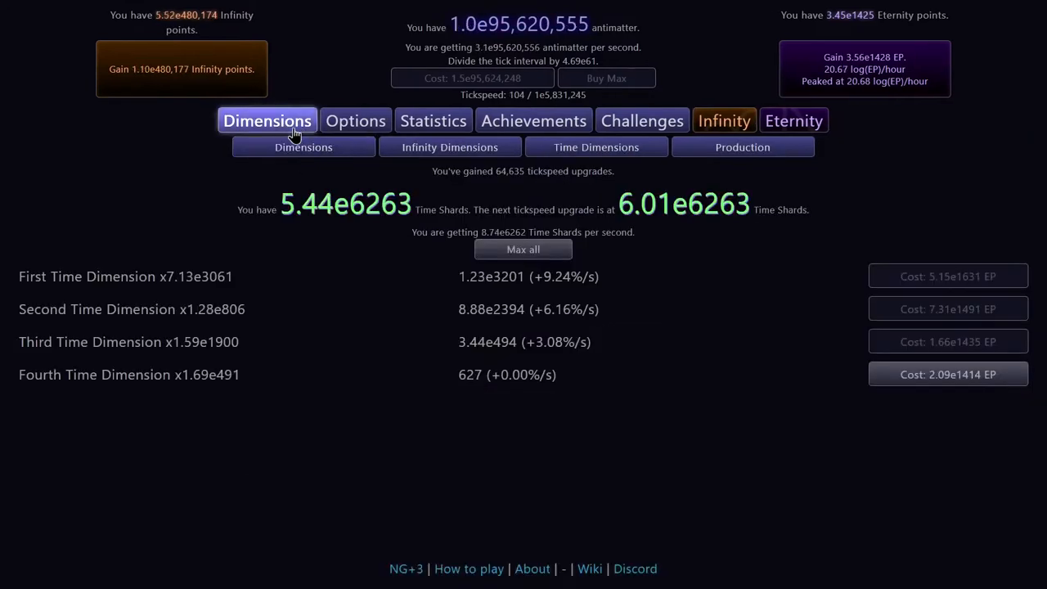
click(524, 249)
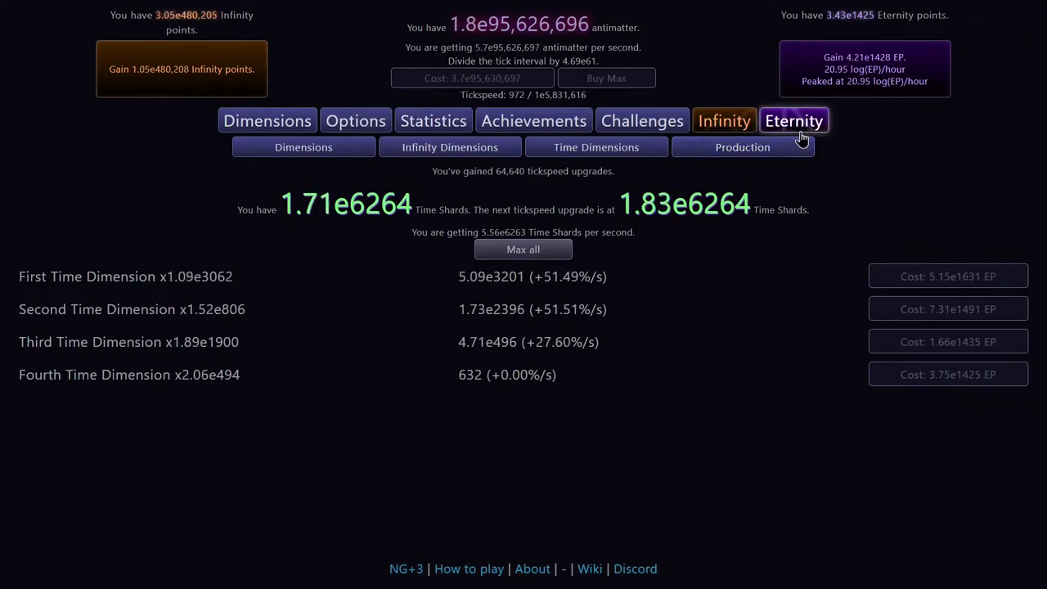
click(736, 147)
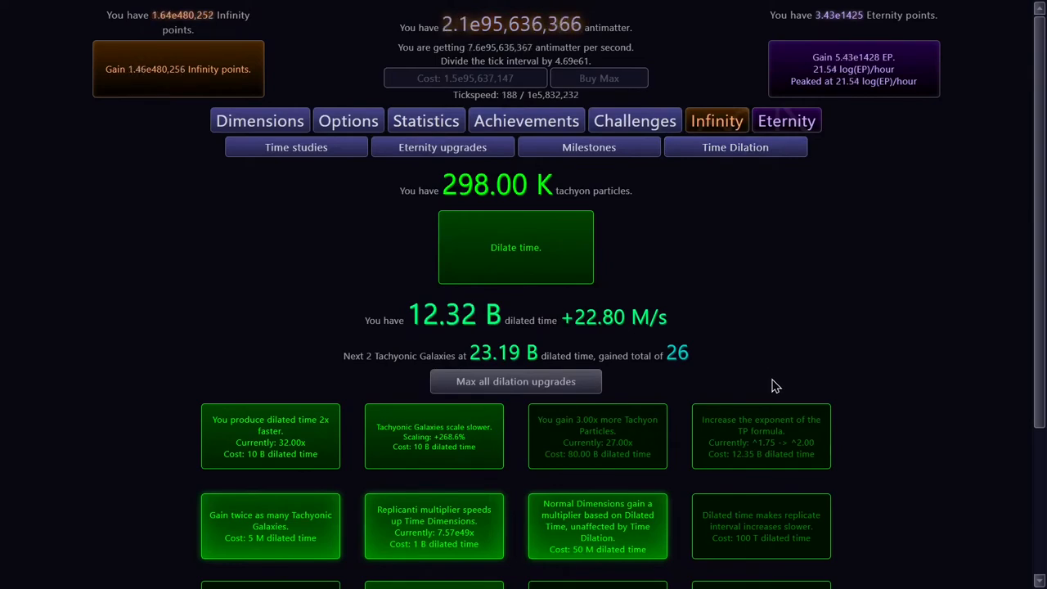
Raise the TP formula exponent from 2.00 to 2.25 and start a new dilated run
scroll(down, 3)
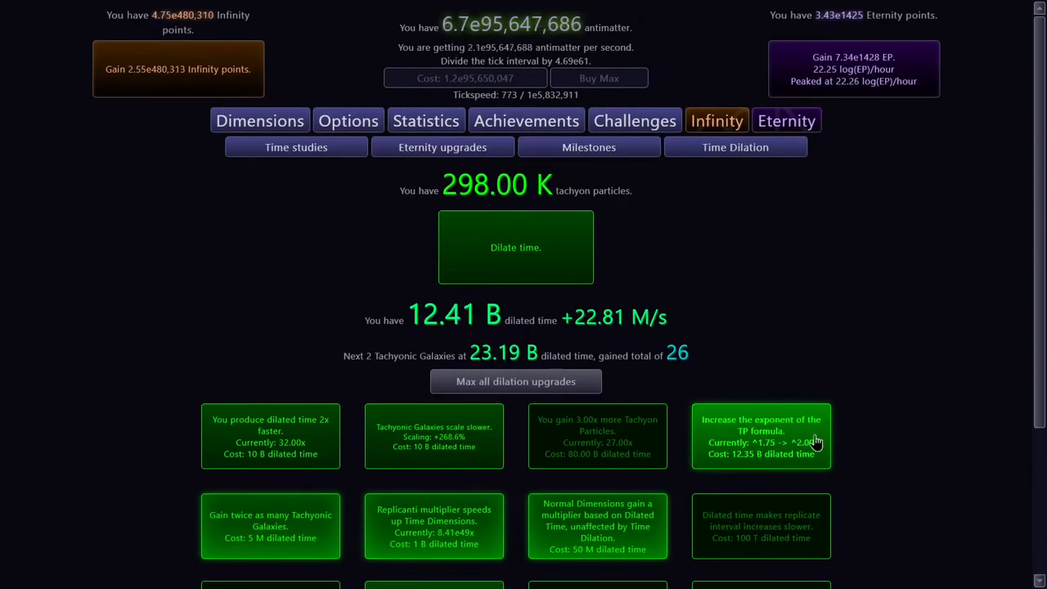
click(761, 435)
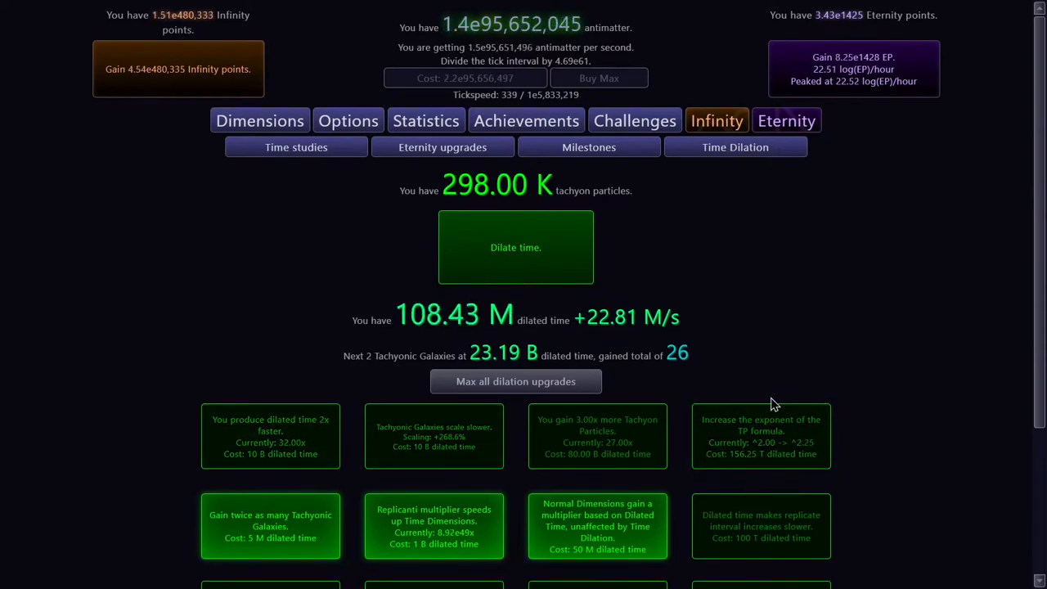
click(515, 247)
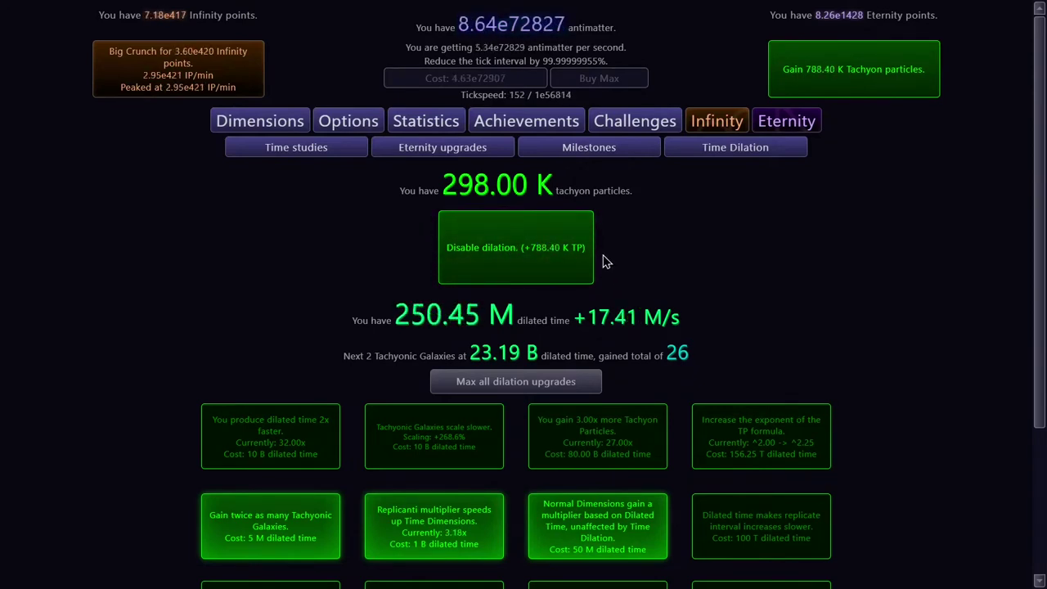
mouse_move(658, 275)
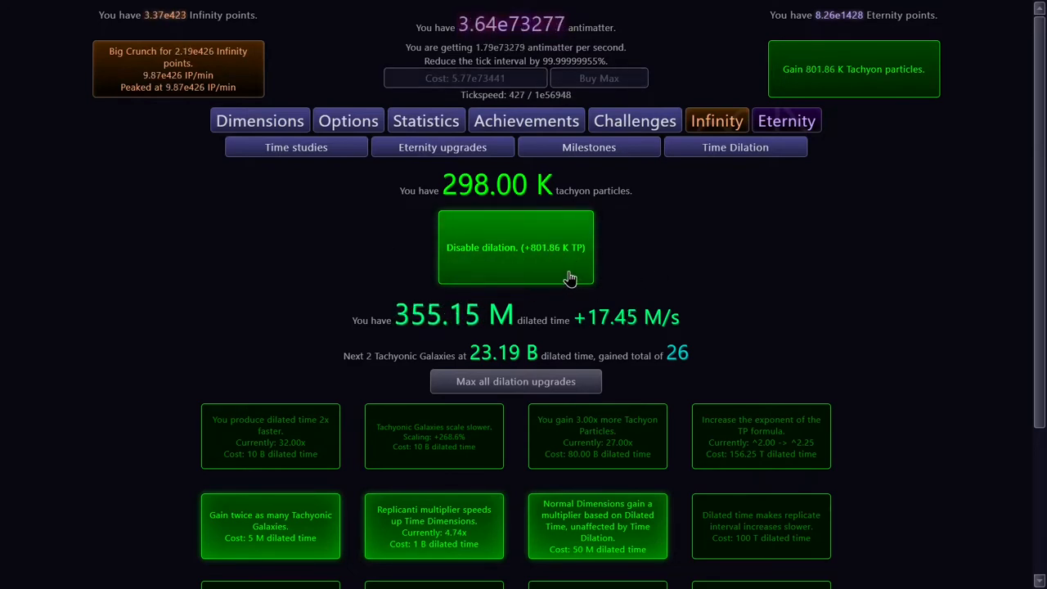
Disable dilation to collect tachyon particles, bringing them to 1.10 M
click(516, 247)
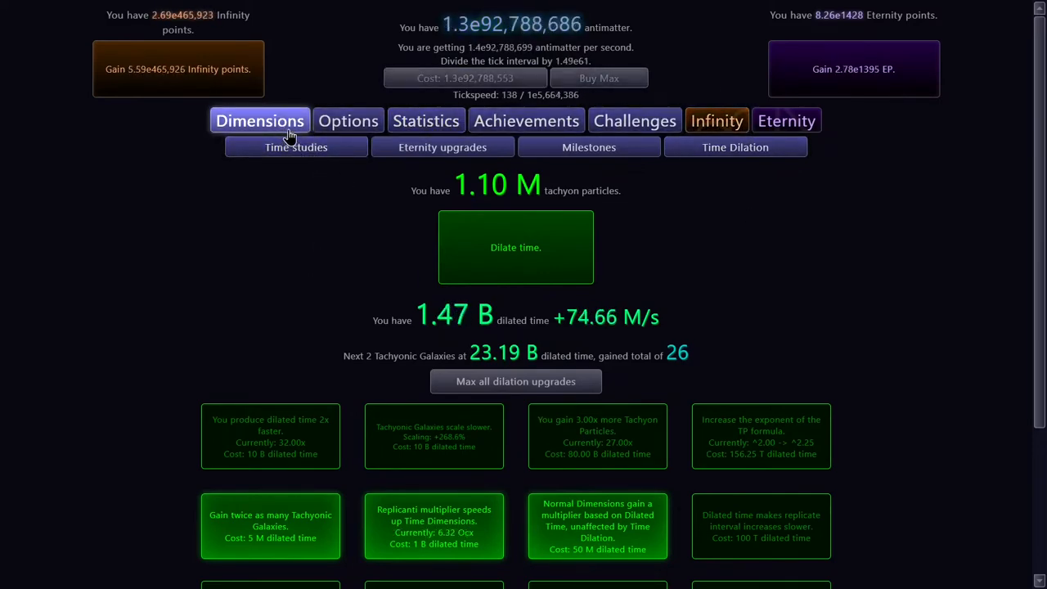
scroll(down, 3)
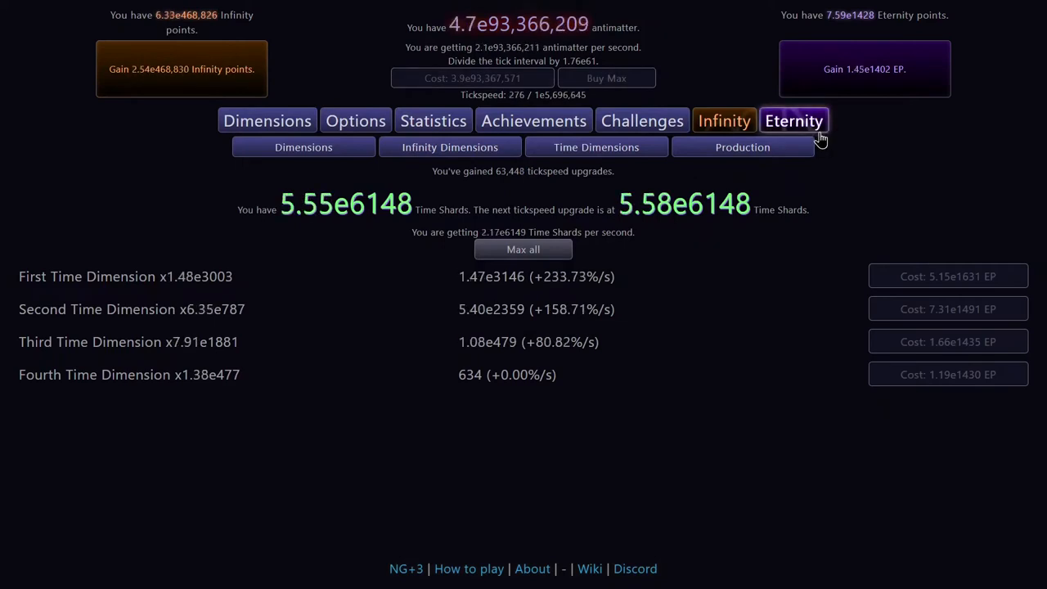
click(734, 147)
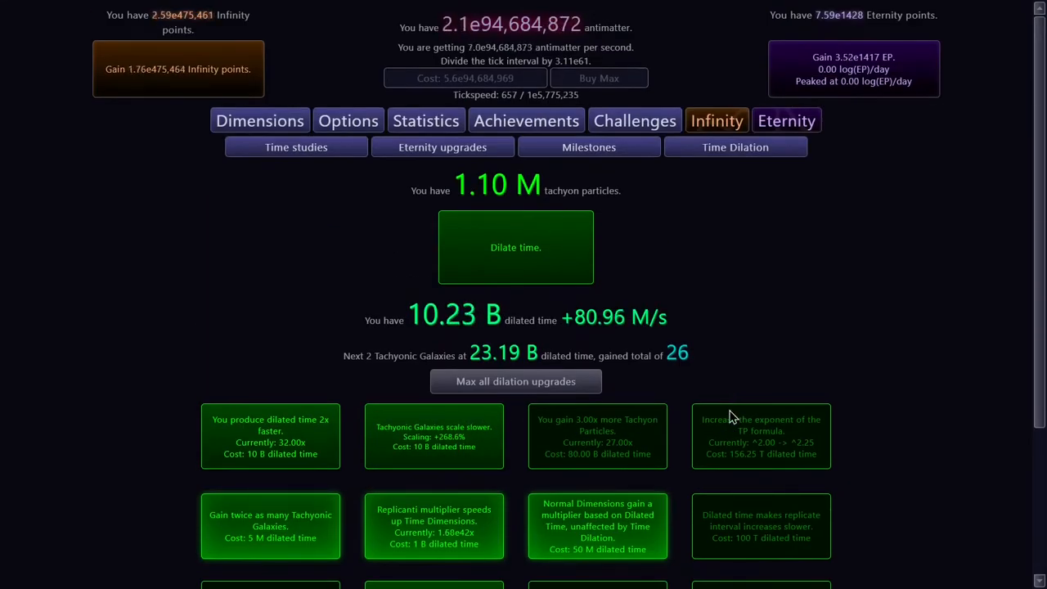
scroll(down, 3)
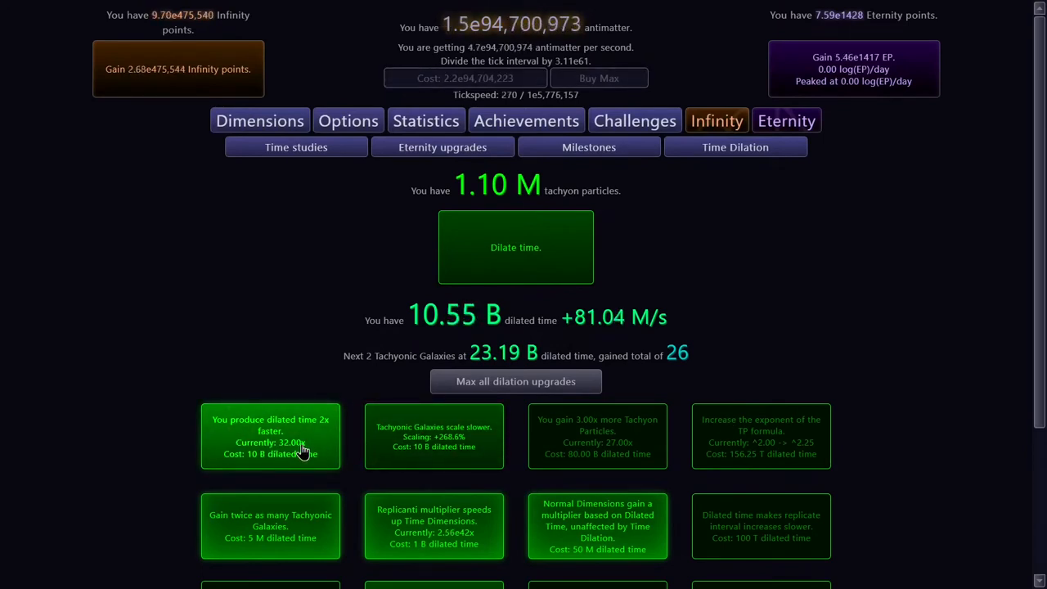
click(270, 435)
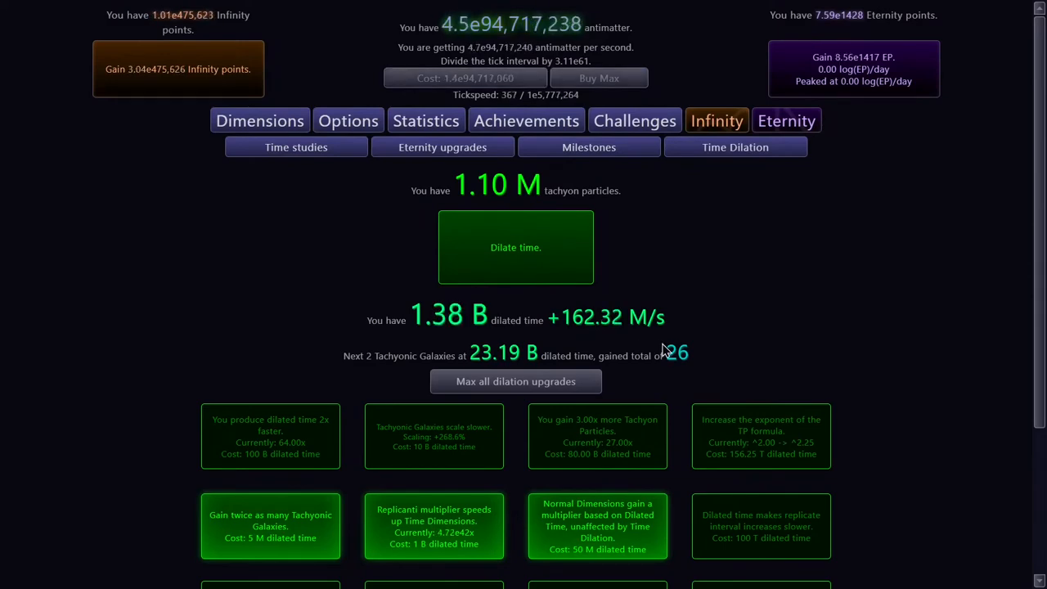
scroll(down, 3)
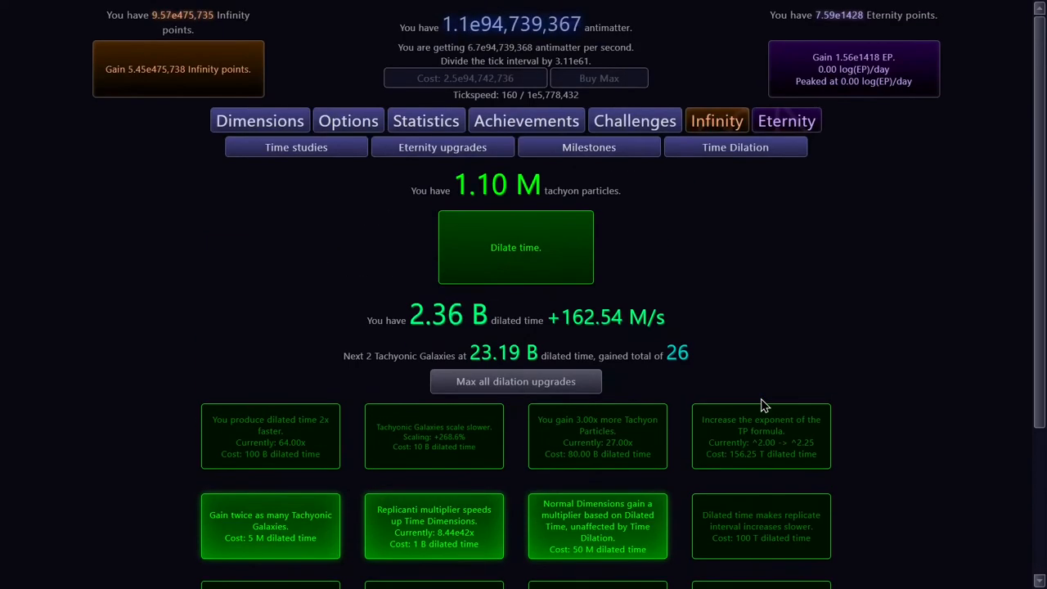
scroll(down, 3)
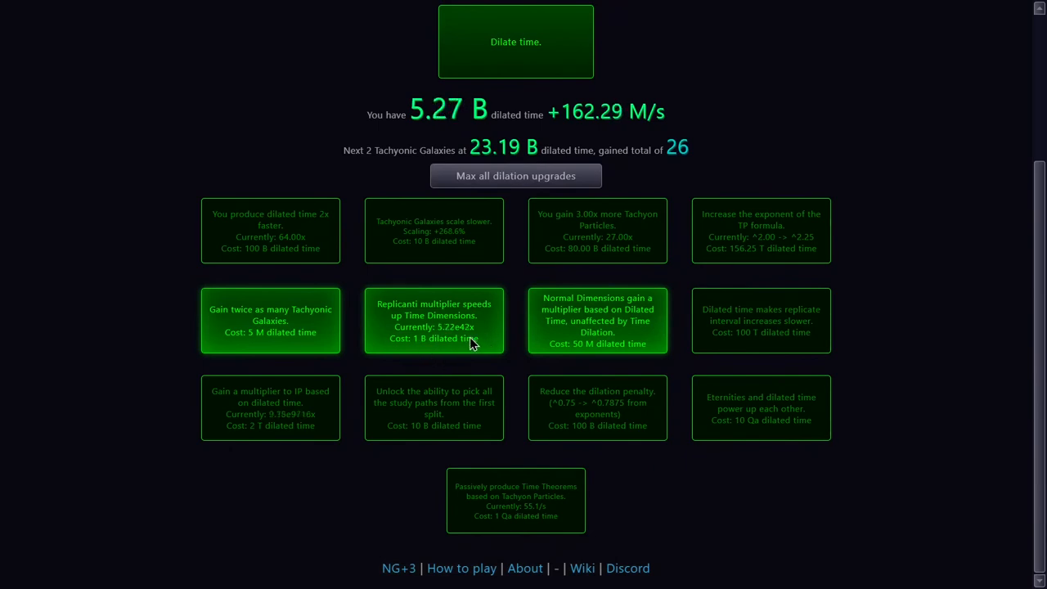
click(717, 121)
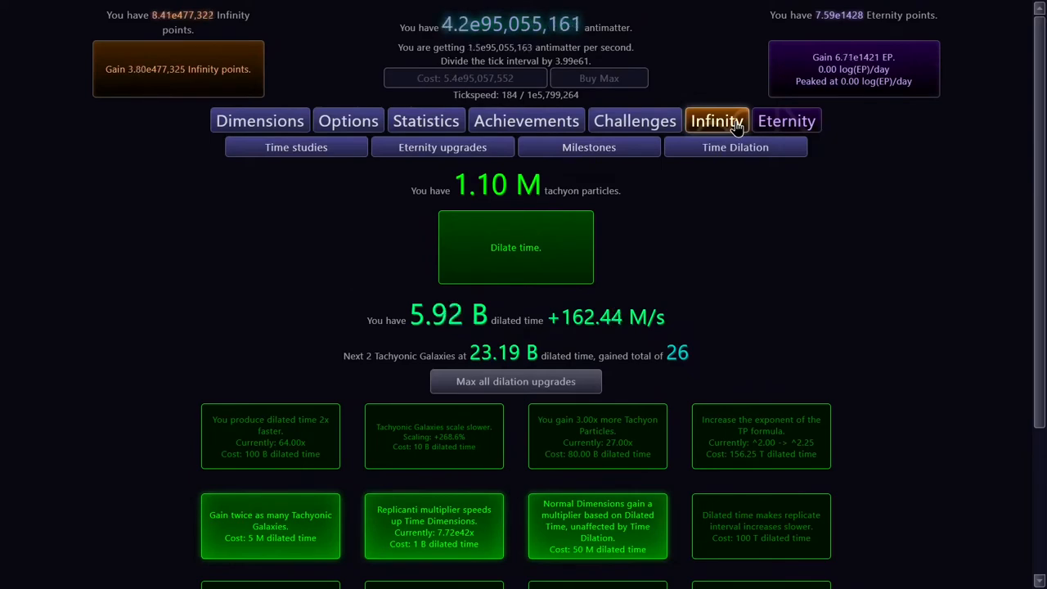
scroll(down, 3)
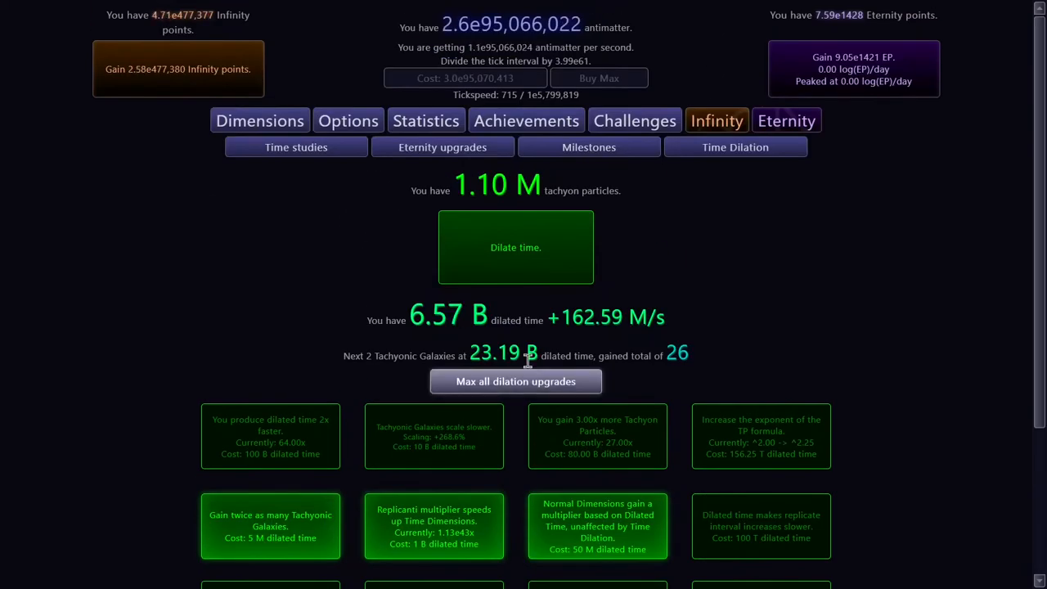
scroll(down, 3)
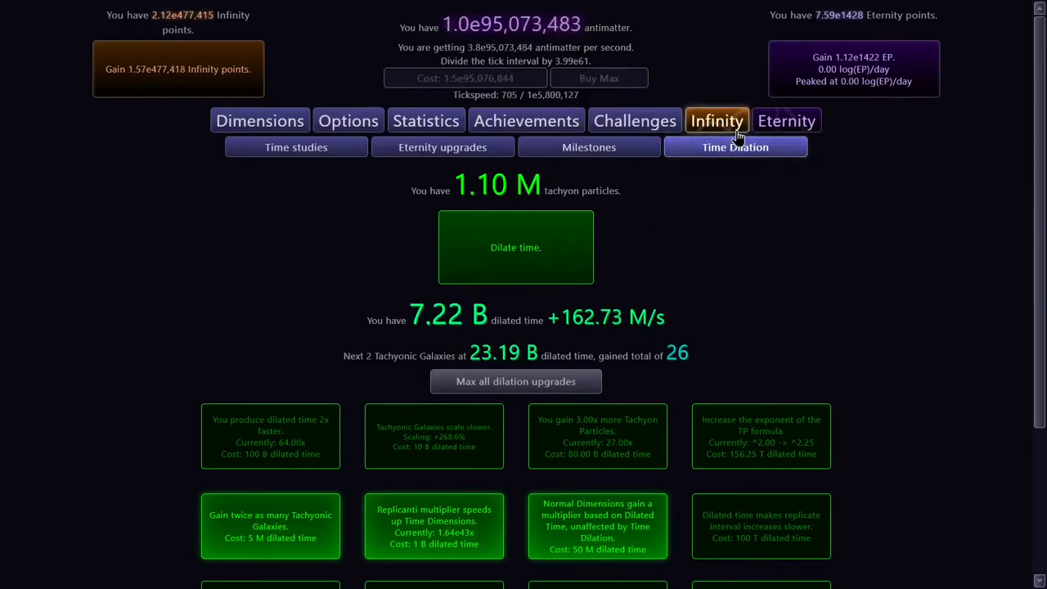
mouse_move(674, 301)
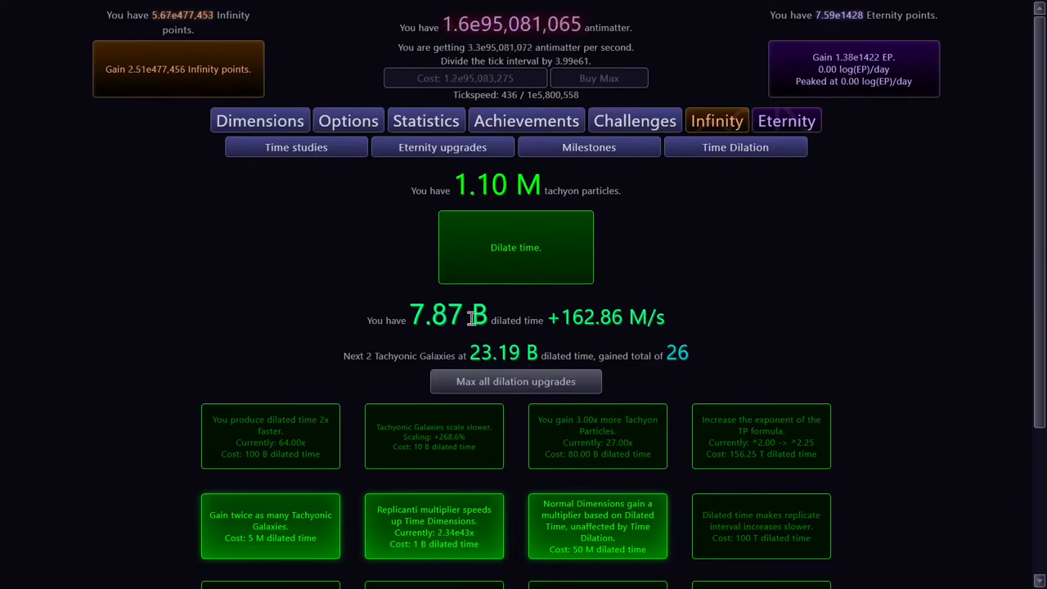
scroll(down, 3)
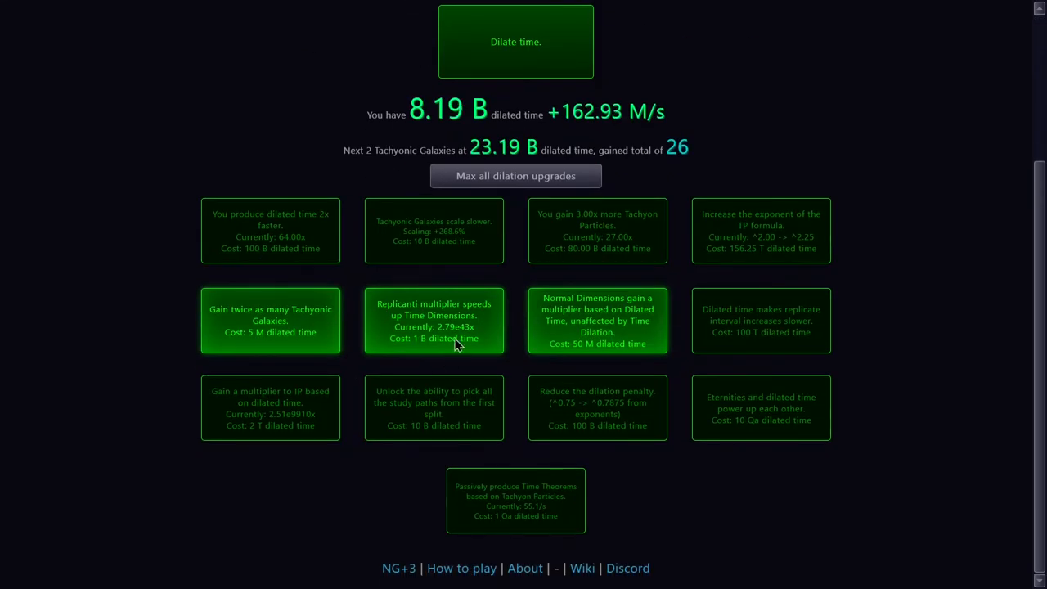
View the replicanti overview in the Infinity section, with replicanti at 1.31e8954
click(743, 188)
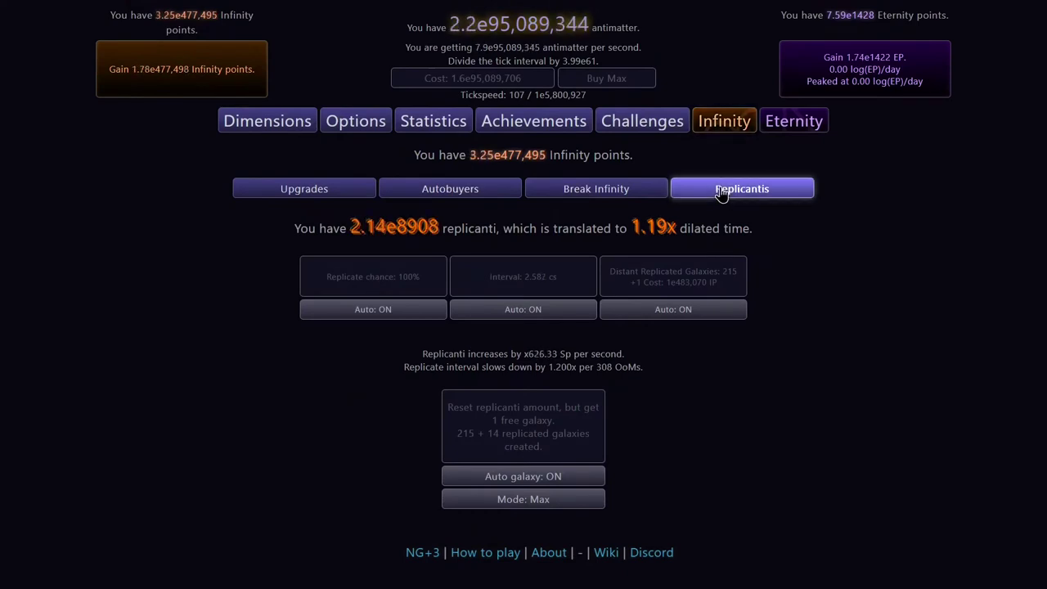
click(595, 189)
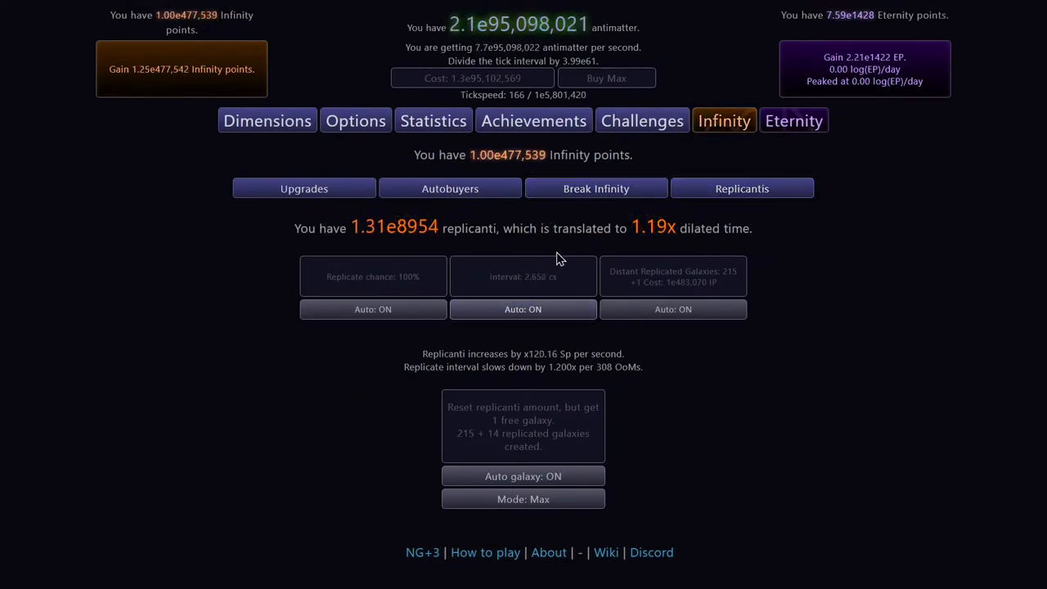
double_click(517, 229)
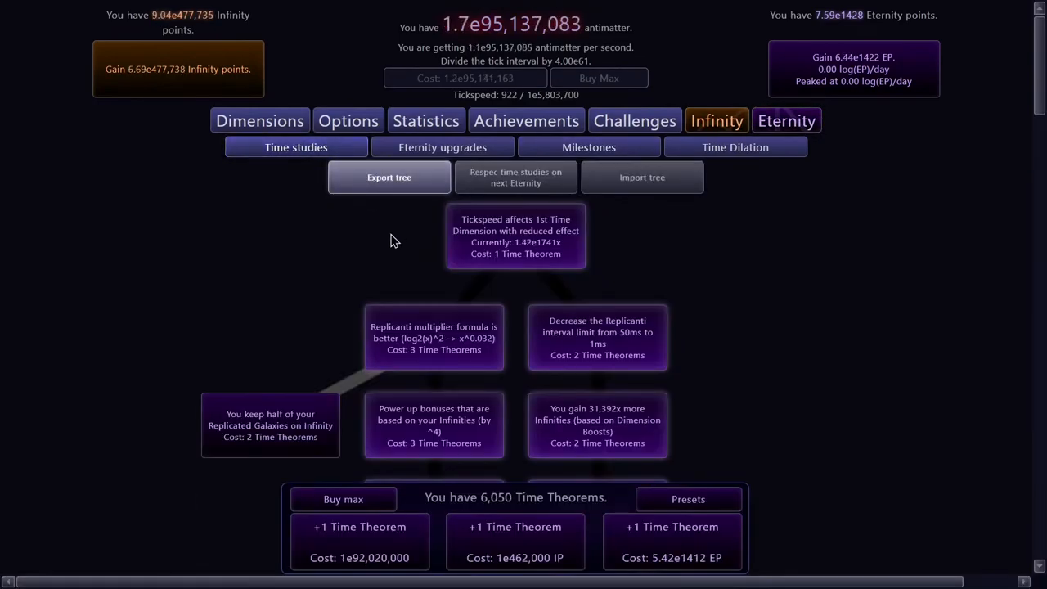
Start a new dilated run and return to the Time Dilation page with 124.09 K tachyons pending
scroll(down, 3)
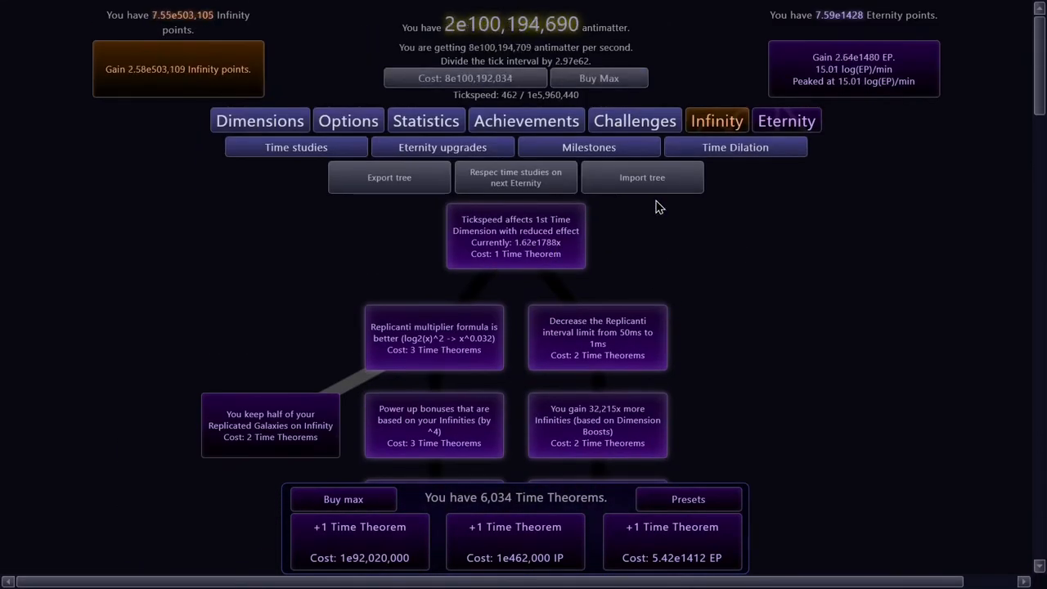
click(343, 499)
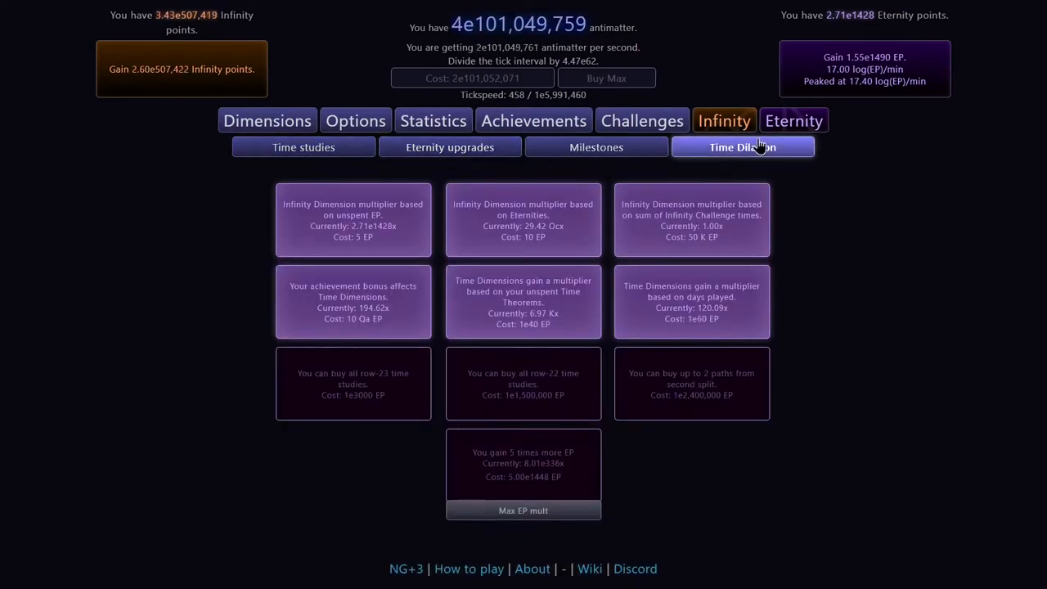
click(736, 147)
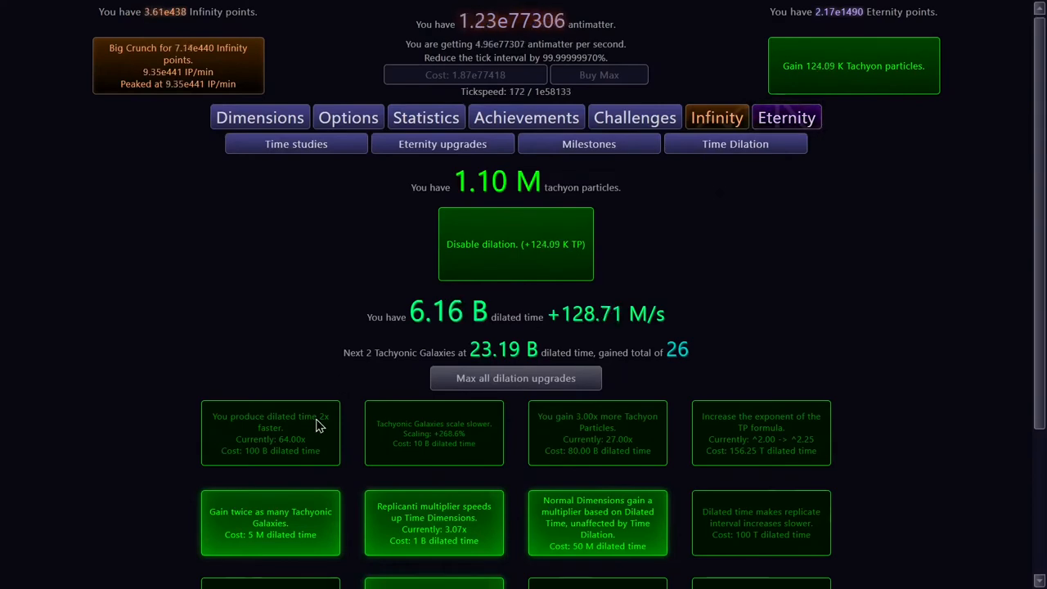
Complete the dilated eternity and switch to the Eternity section, now holding 6,974 Time Theorems
scroll(down, 3)
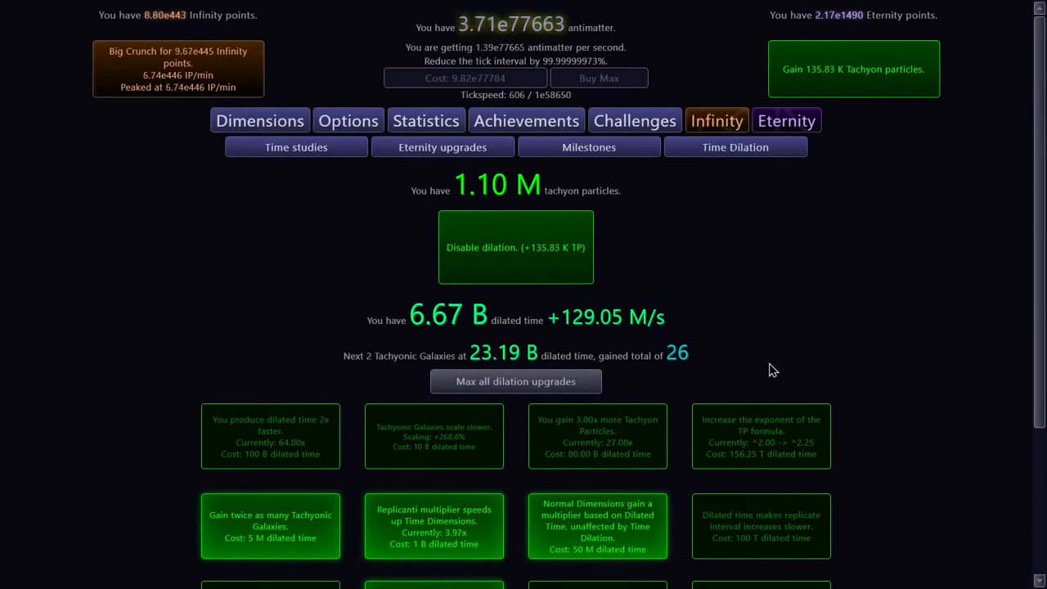
scroll(down, 3)
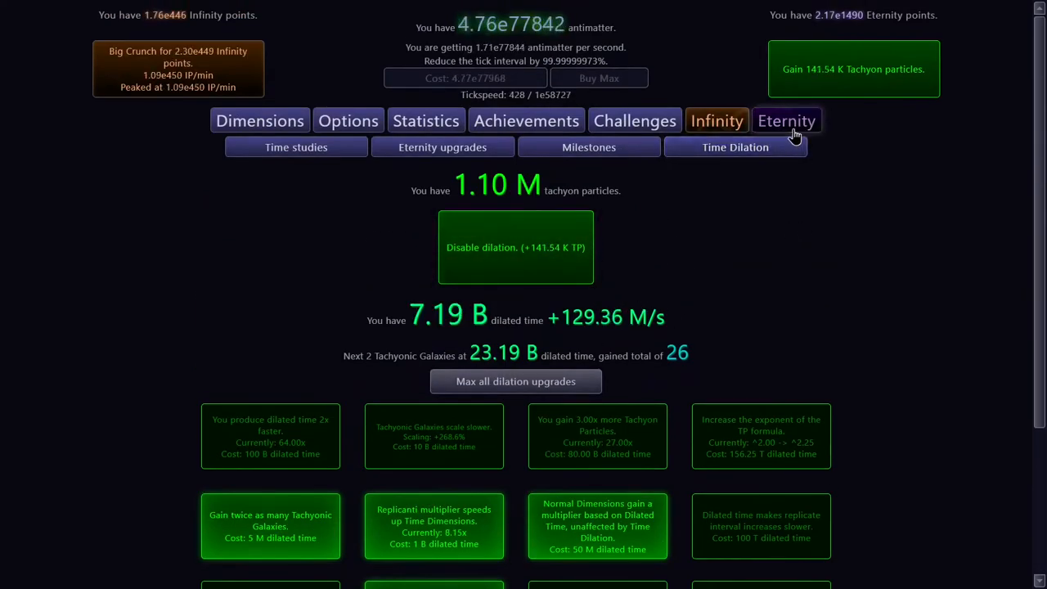
click(716, 121)
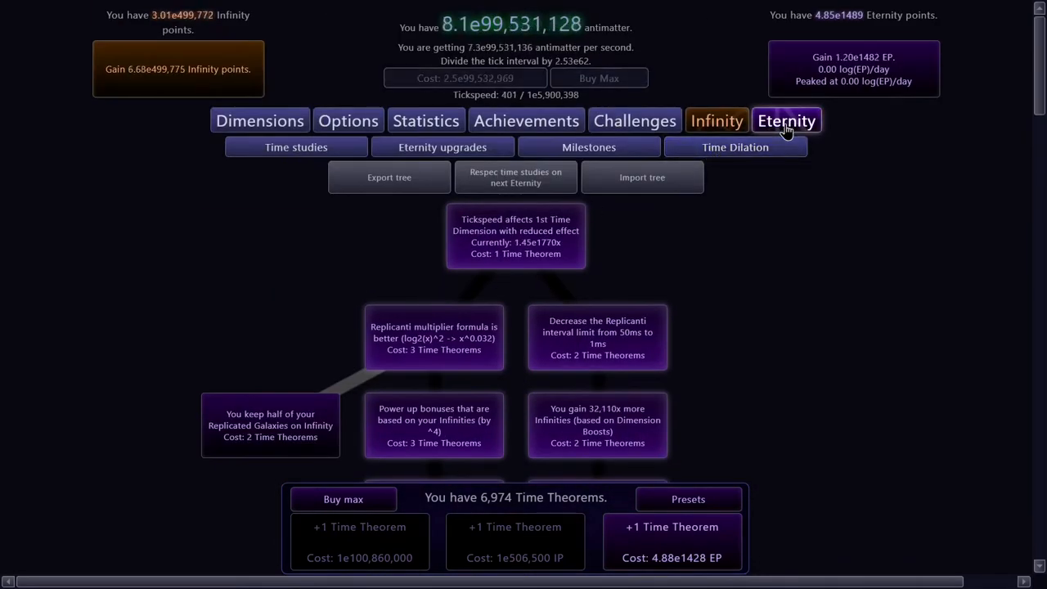
Glance at Time Dimensions, then return to Time Dilation showing 1.32 M tachyons and 28 galaxies
click(736, 147)
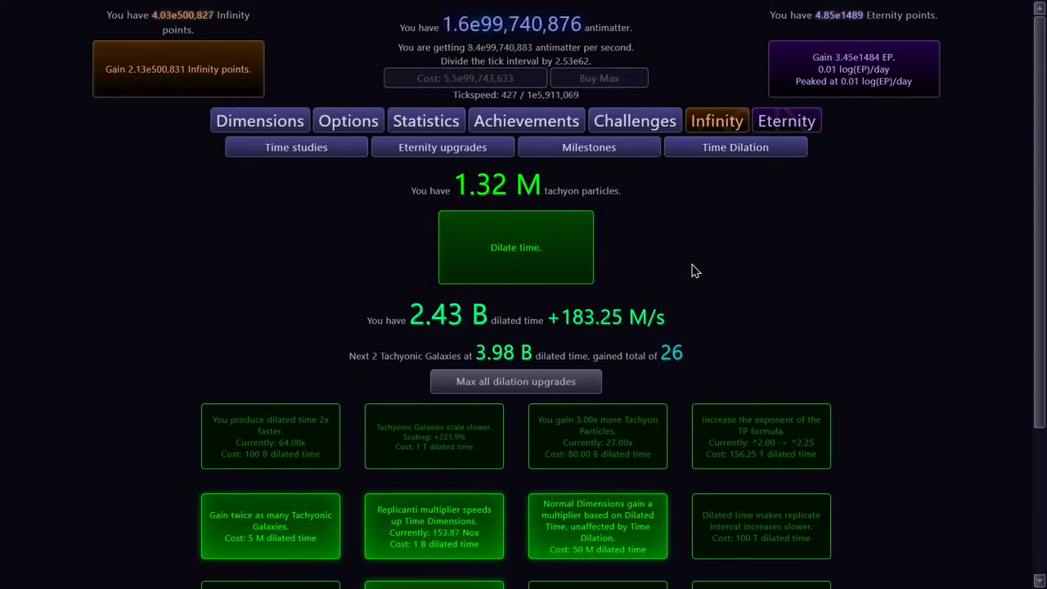
click(267, 121)
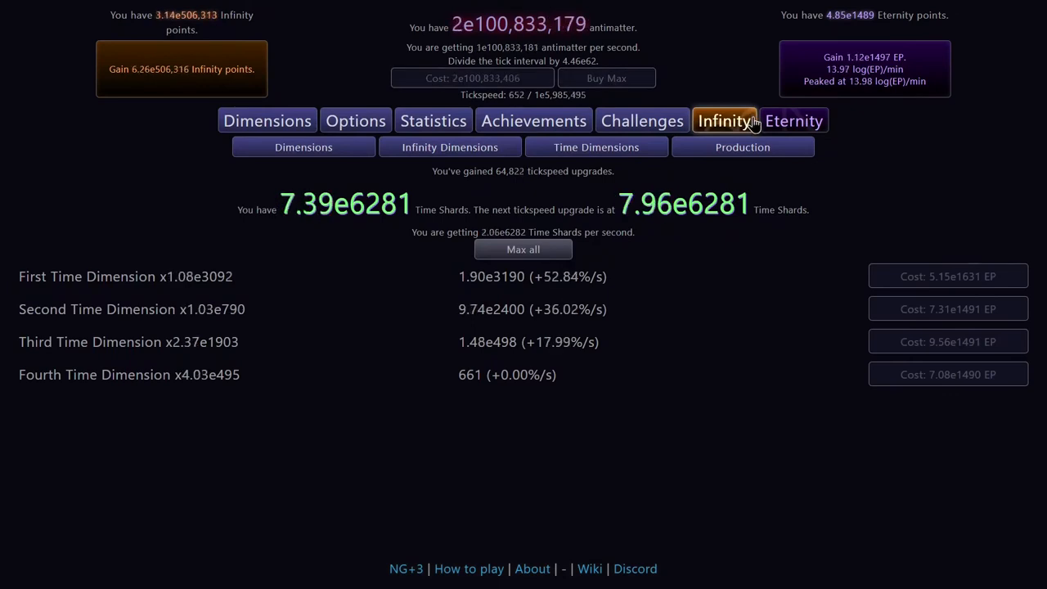
click(734, 147)
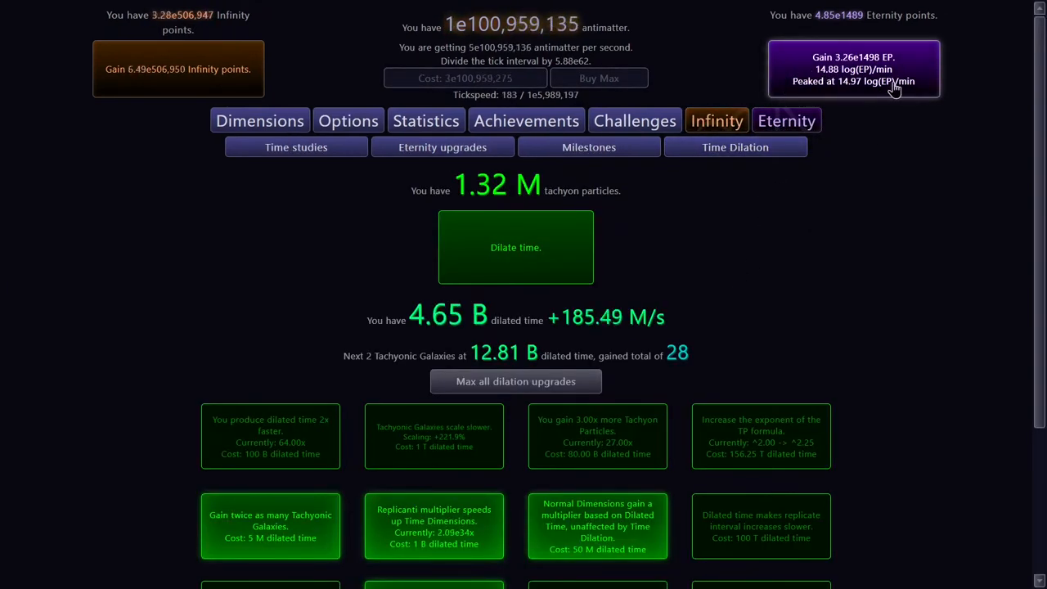
scroll(down, 3)
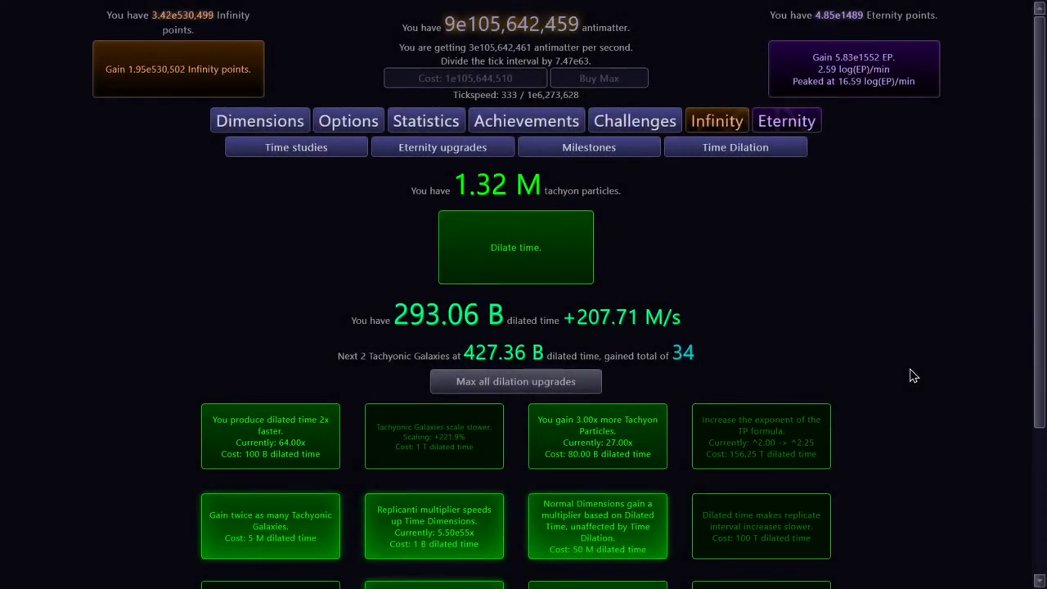
mouse_move(750, 400)
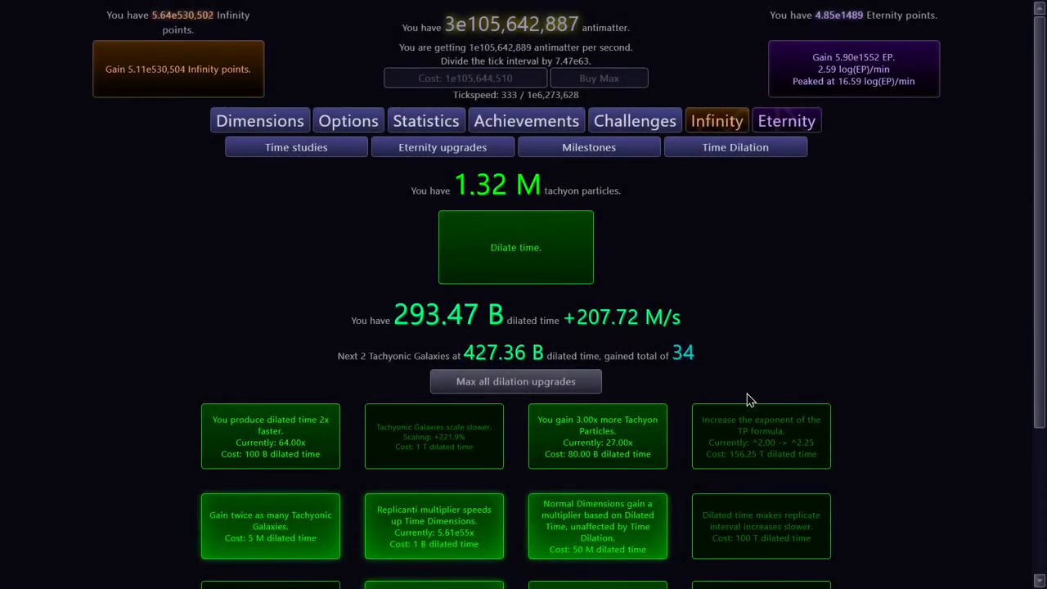
Buy the dilation penalty reduction, 2x dilated time and 3x tachyon upgrades, then dilate time again
scroll(down, 3)
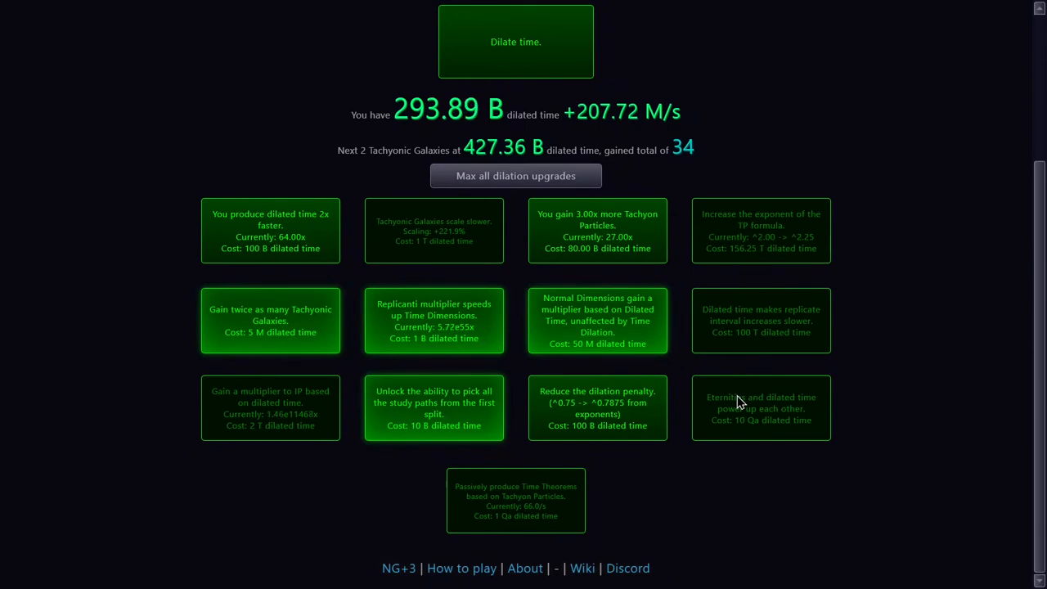
mouse_move(186, 239)
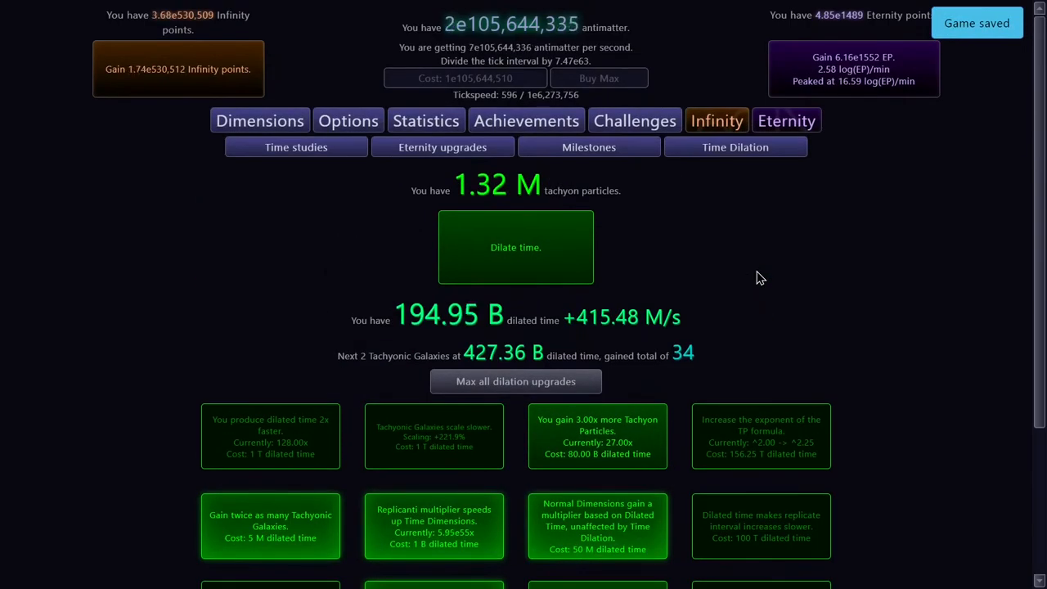
click(597, 435)
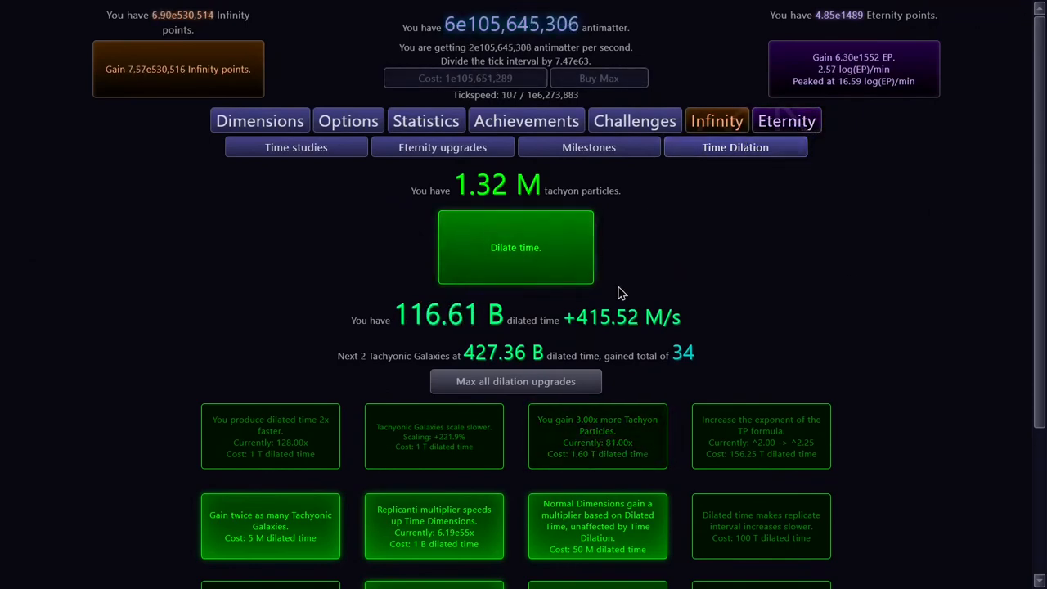
scroll(down, 3)
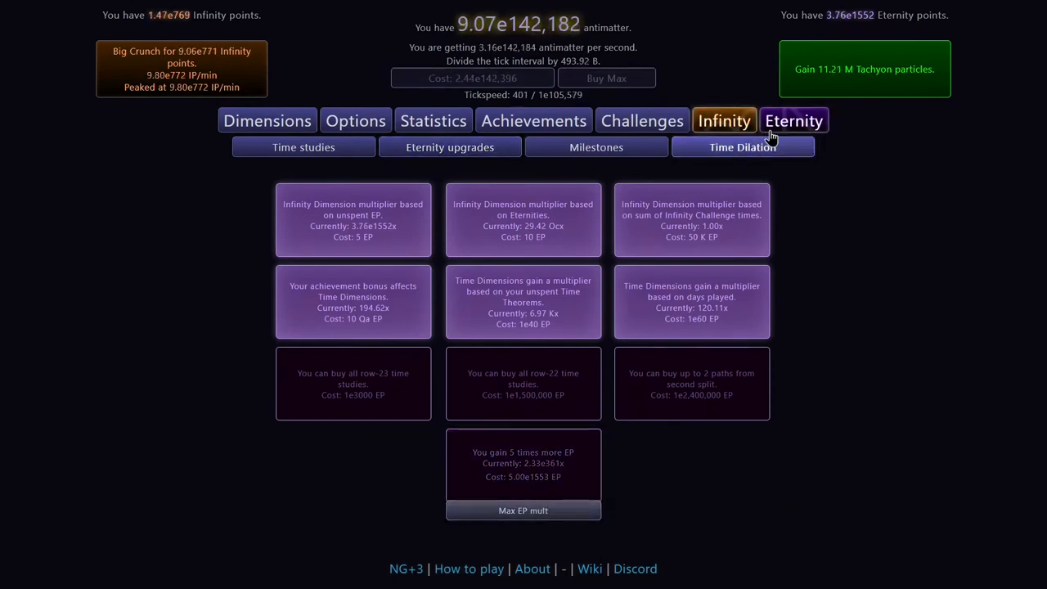
Disable dilation from the Time Dilation page, collecting tachyon particles up to 12.87 M
click(268, 121)
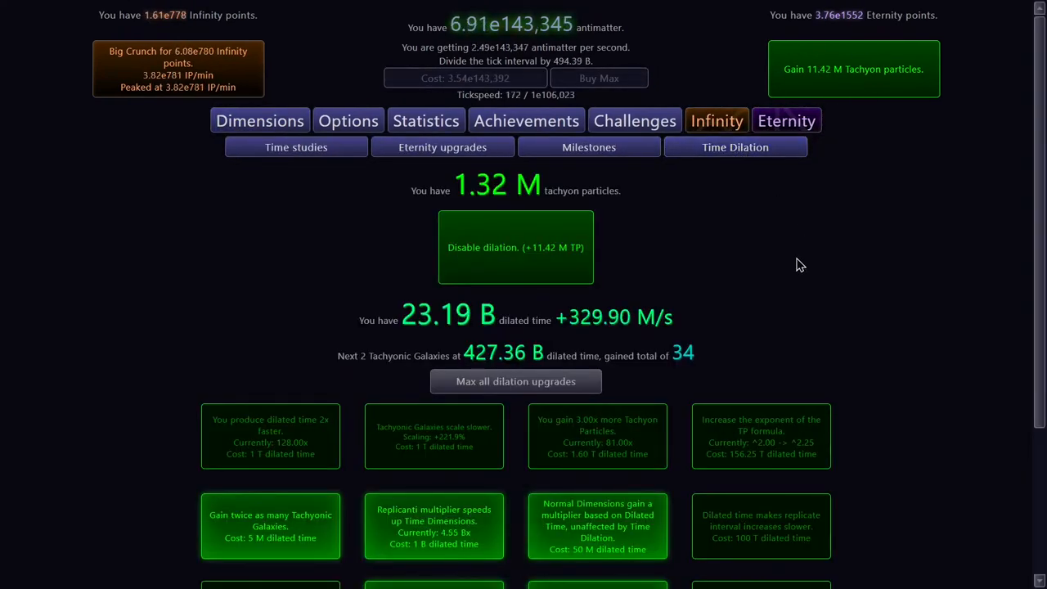
click(516, 247)
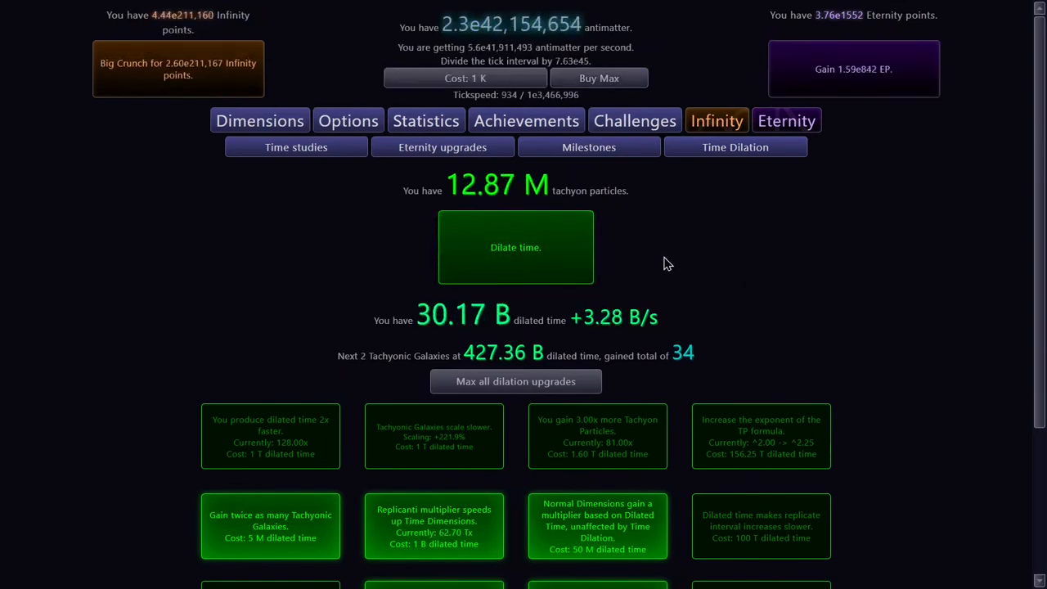
scroll(down, 3)
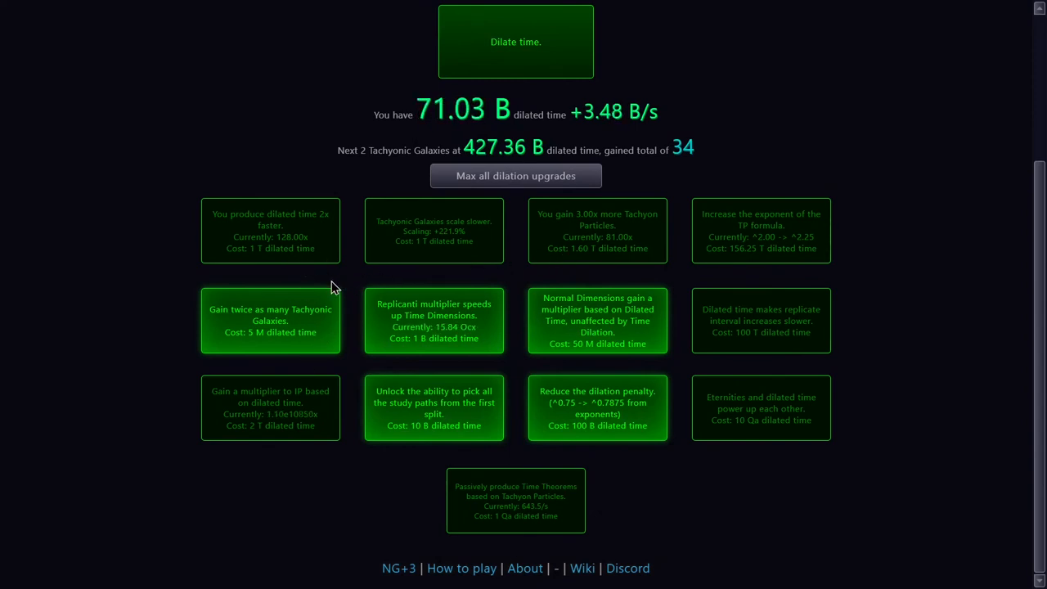
mouse_move(281, 174)
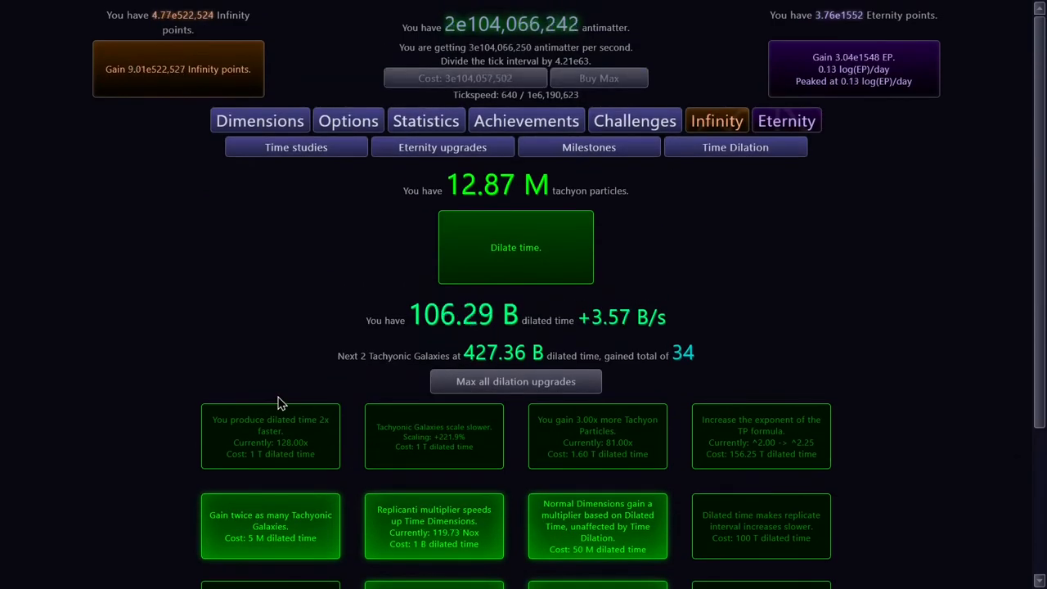
Scroll through the dilation upgrades while dilated time climbs past 150 B at about 3.6 B/s
scroll(down, 3)
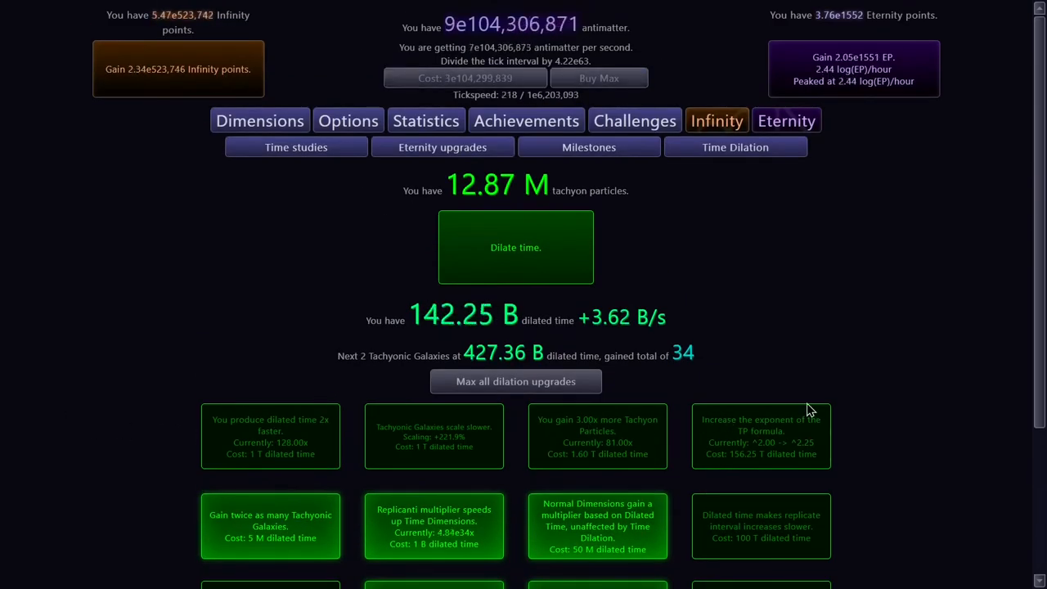
scroll(down, 3)
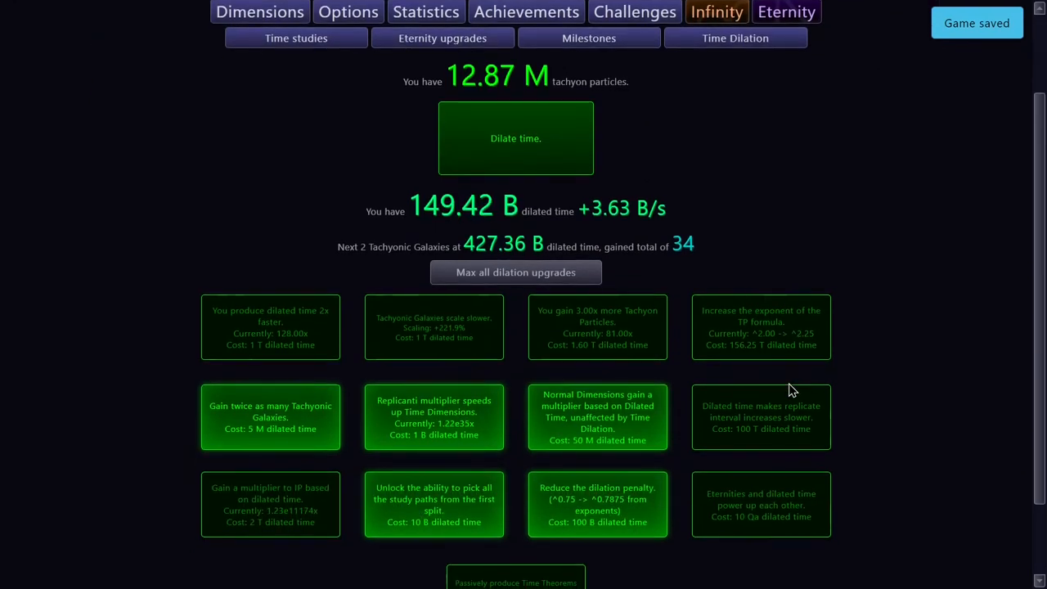
scroll(down, 3)
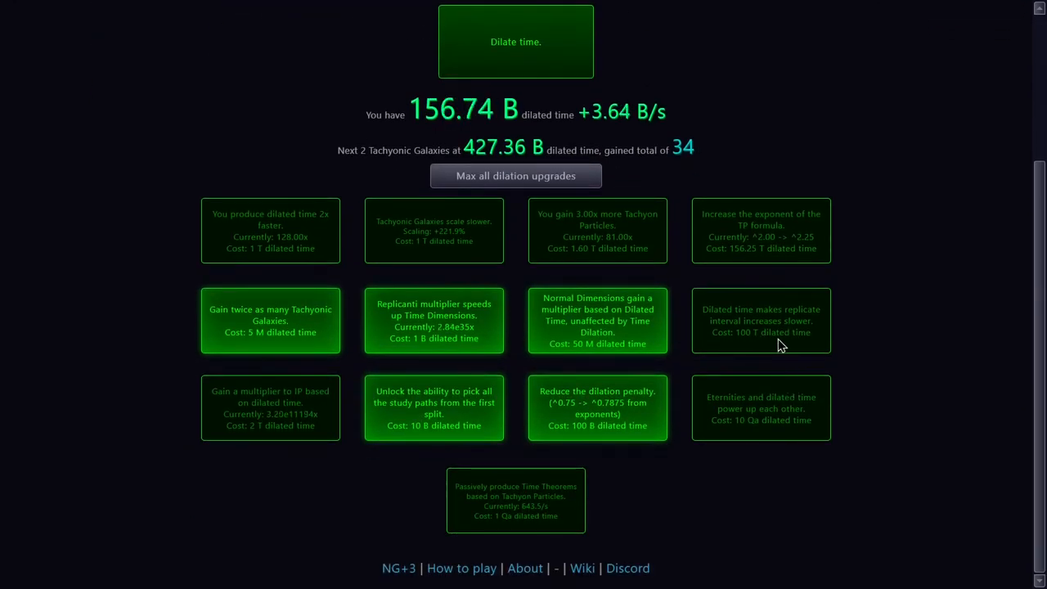